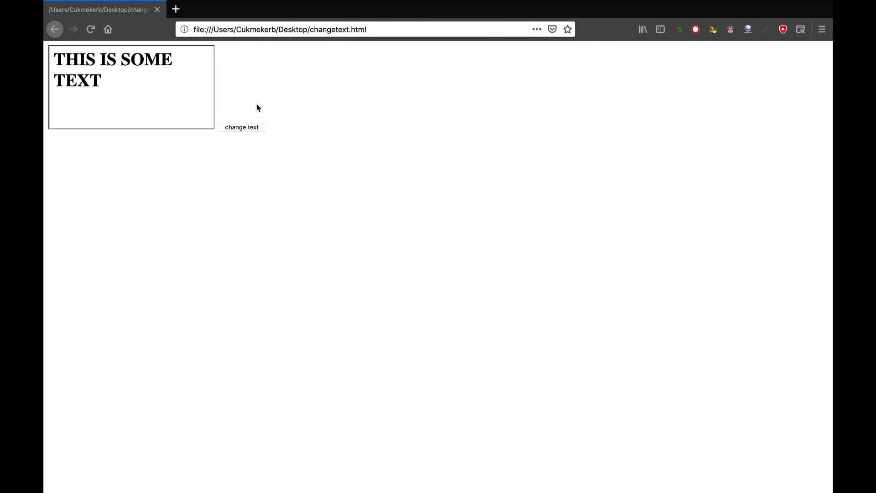
{"action": "mouse_move", "coordinate": [251, 107]}
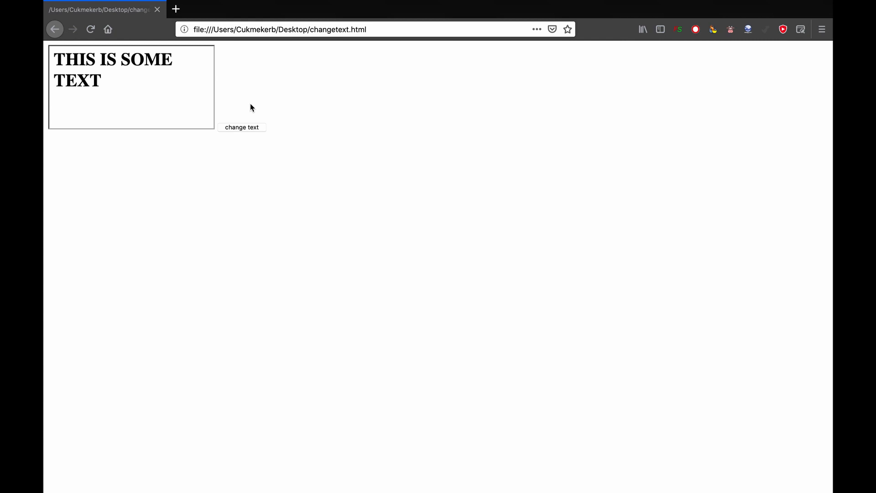
{"action": "mouse_move", "coordinate": [155, 91]}
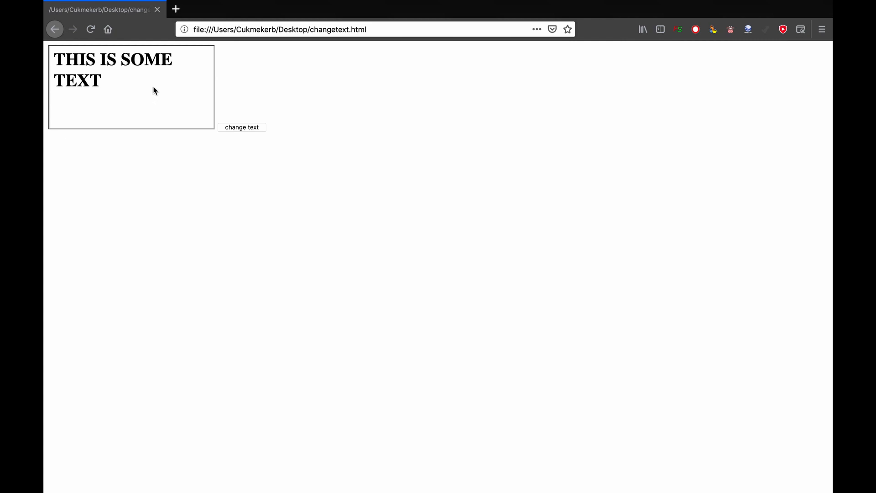
{"action": "mouse_move", "coordinate": [167, 153]}
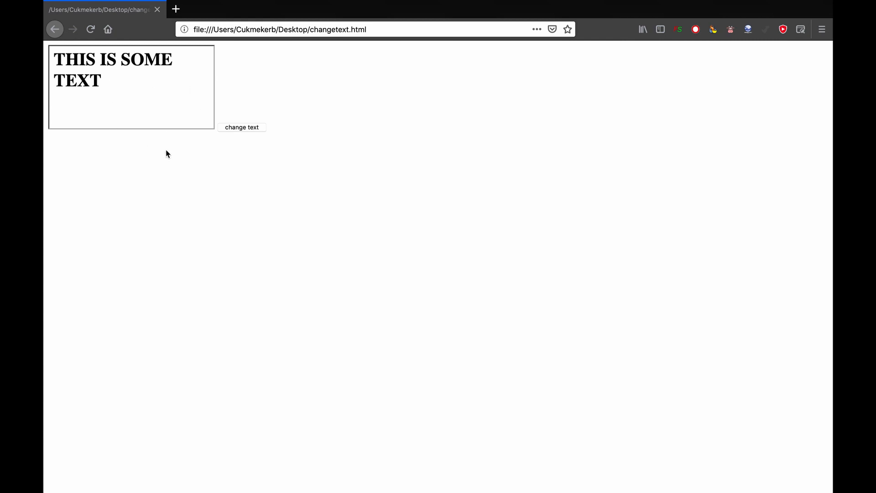
{"action": "mouse_move", "coordinate": [189, 181]}
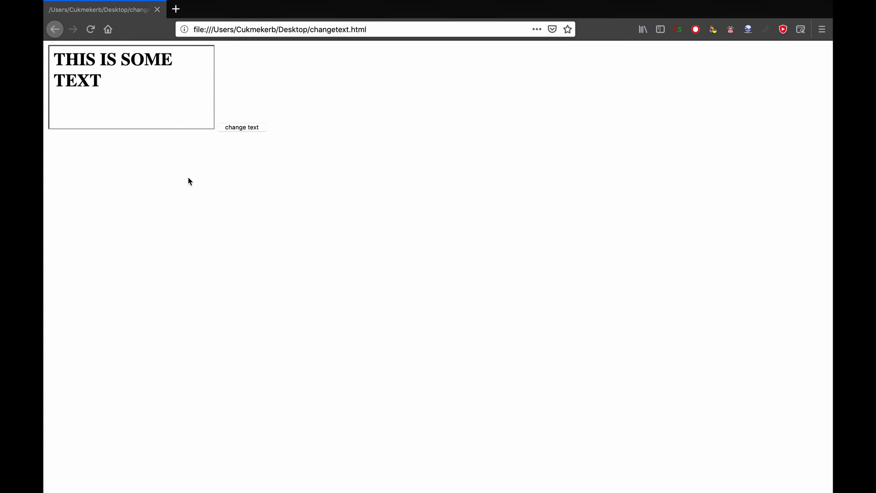
{"action": "mouse_move", "coordinate": [128, 94]}
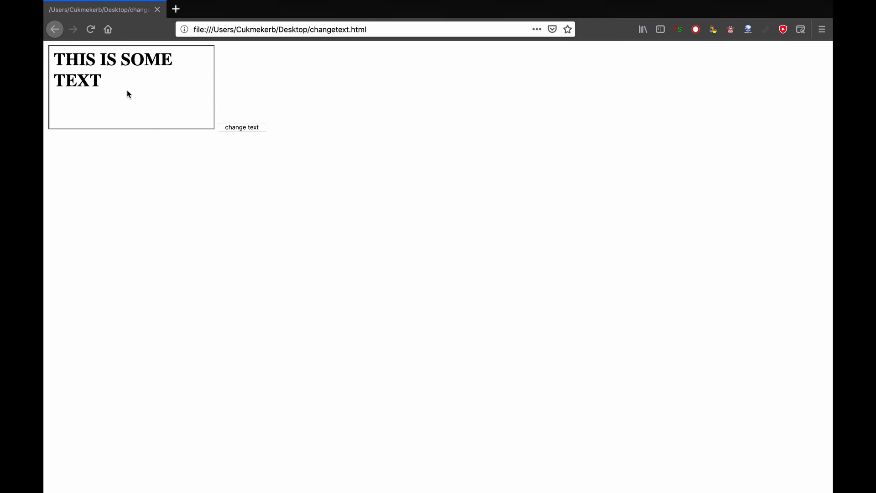
{"action": "mouse_move", "coordinate": [102, 117]}
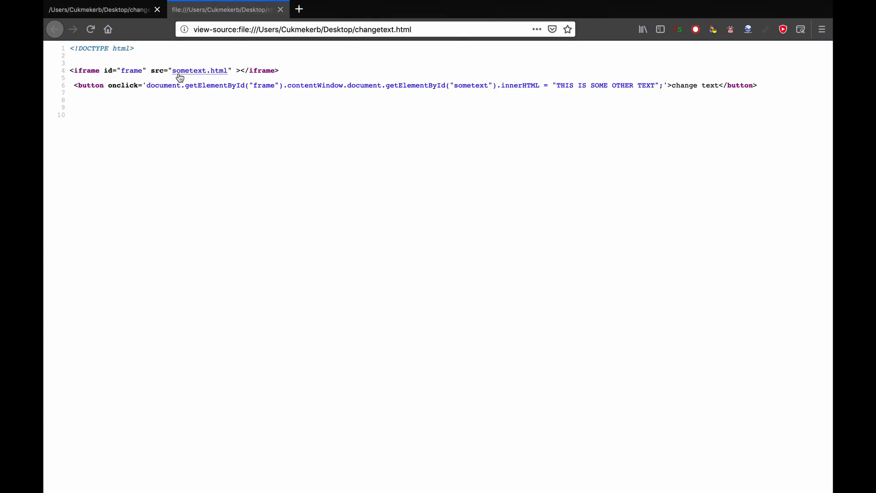
- Return to the rendered changetext.html tab and trigger the button so the iframe heading changes
{"action": "left_click", "coordinate": [280, 9]}
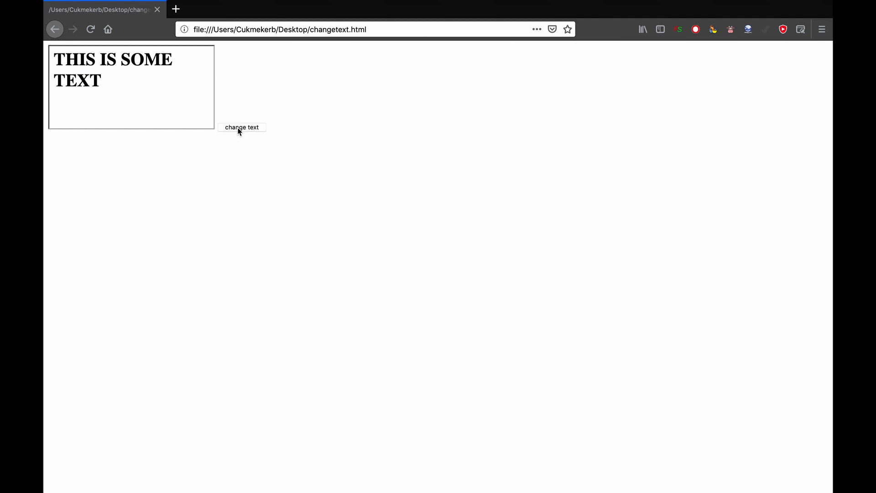
{"action": "left_click", "coordinate": [242, 127]}
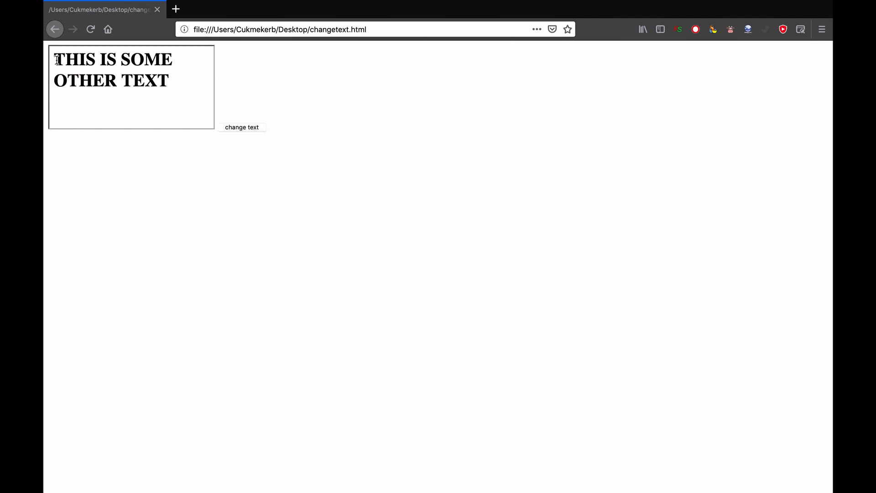
{"action": "mouse_move", "coordinate": [170, 82]}
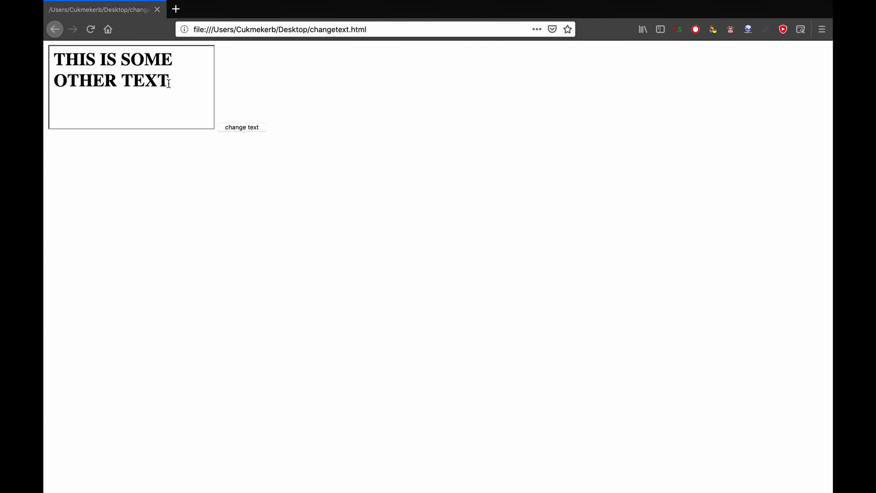
- View the page's source code from the context menu
{"action": "right_click", "coordinate": [86, 103]}
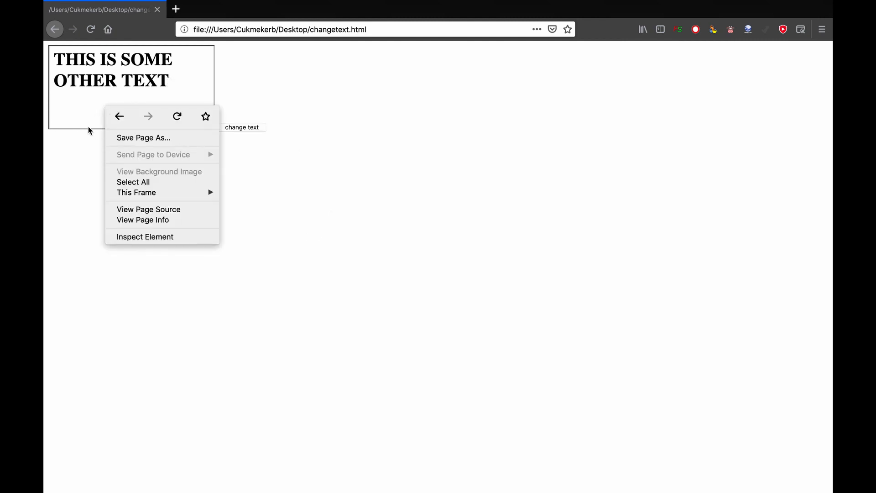
{"action": "left_click", "coordinate": [148, 209]}
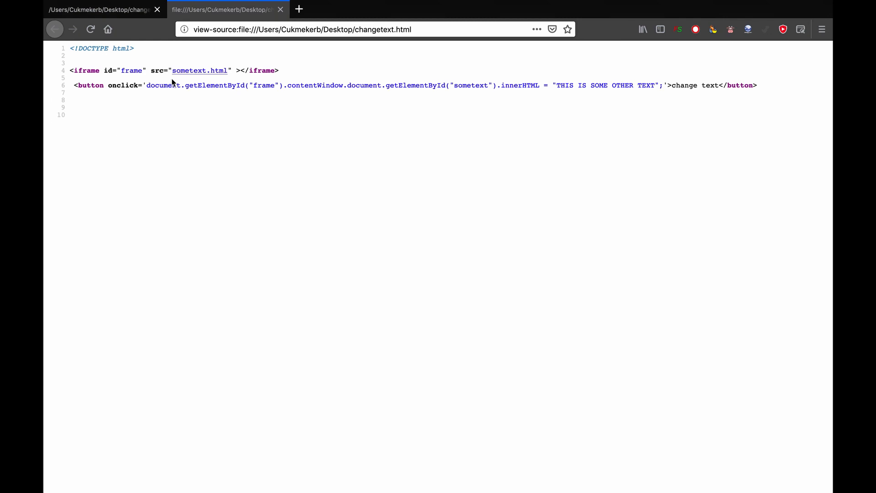
{"action": "left_click", "coordinate": [200, 70]}
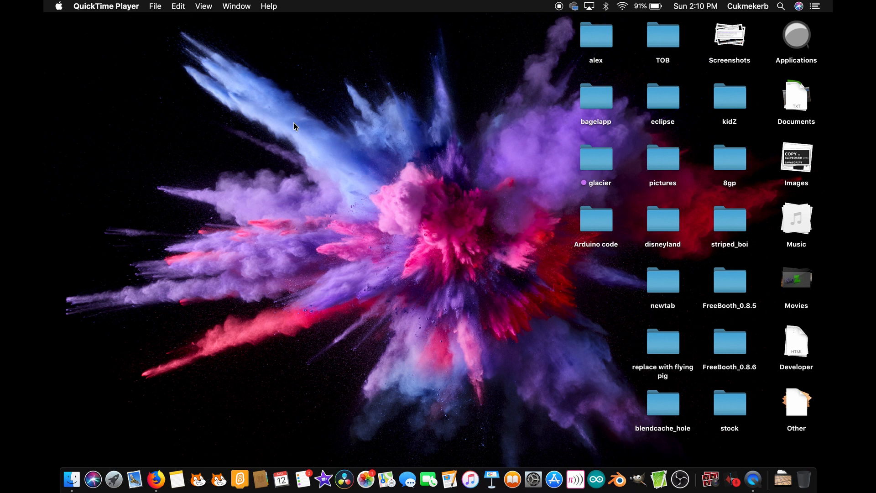
{"action": "mouse_move", "coordinate": [355, 220]}
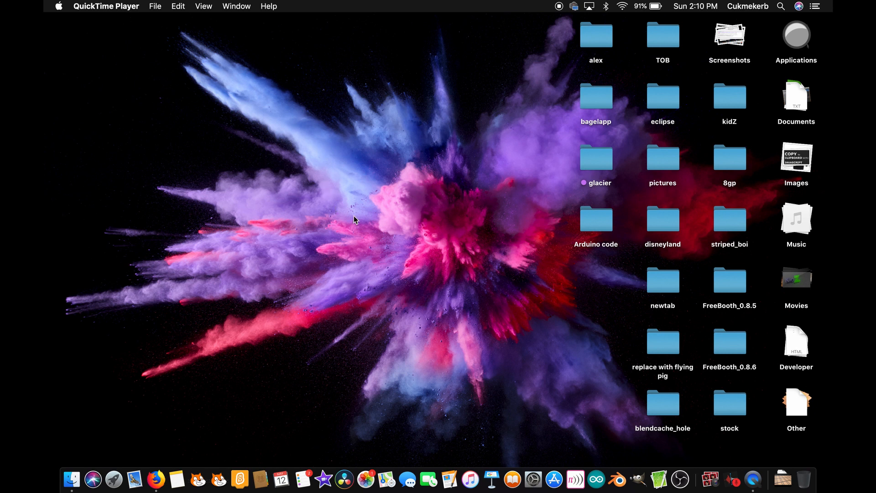
{"action": "mouse_move", "coordinate": [734, 302]}
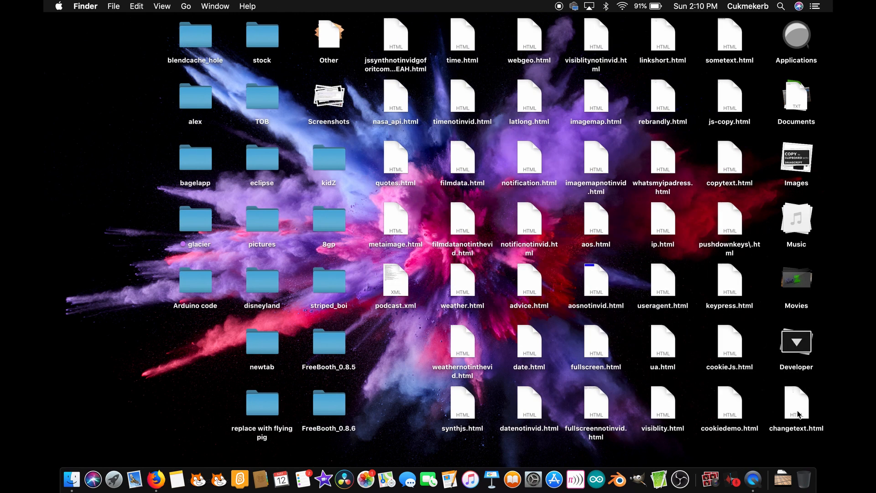
{"action": "mouse_move", "coordinate": [773, 407]}
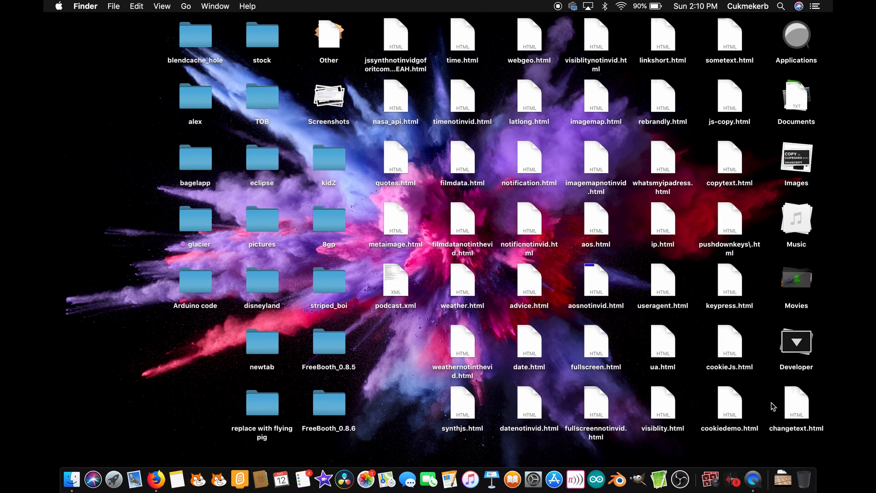
{"action": "mouse_move", "coordinate": [774, 395]}
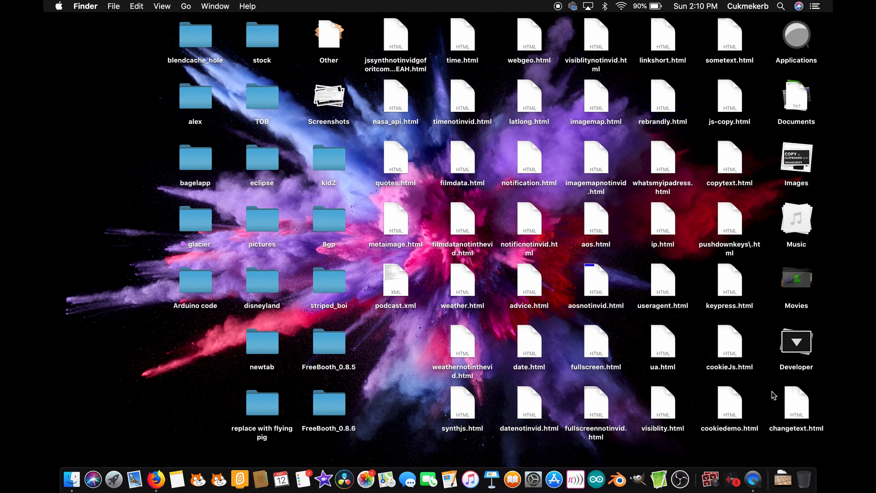
- Open sometext.html from the desktop in Firefox and inspect its h1 with id sometext
{"action": "left_click", "coordinate": [730, 35]}
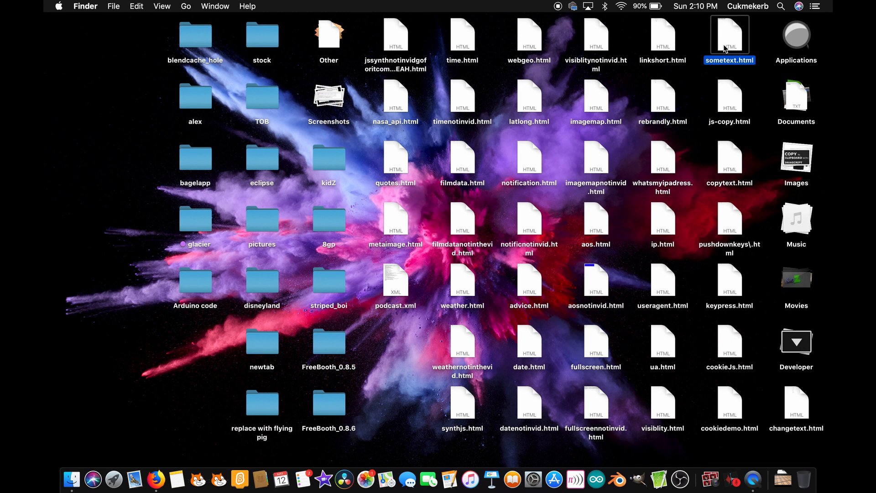
{"action": "double_click", "coordinate": [729, 42]}
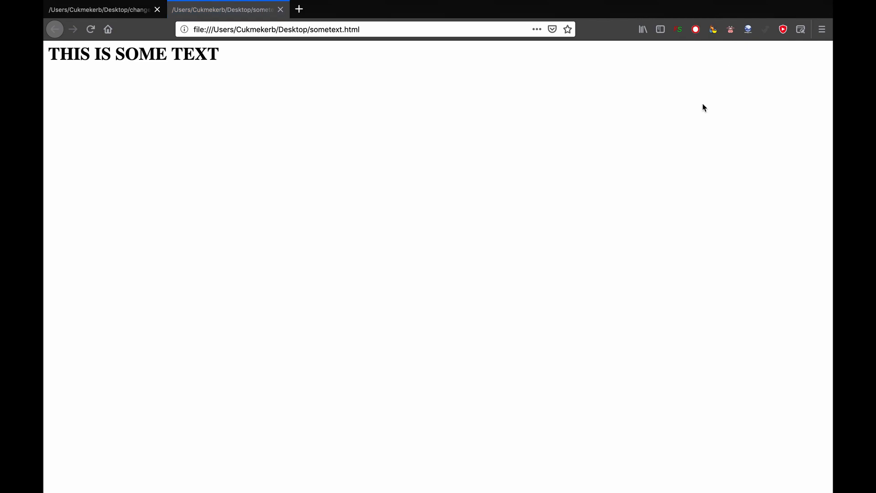
{"action": "mouse_move", "coordinate": [580, 136]}
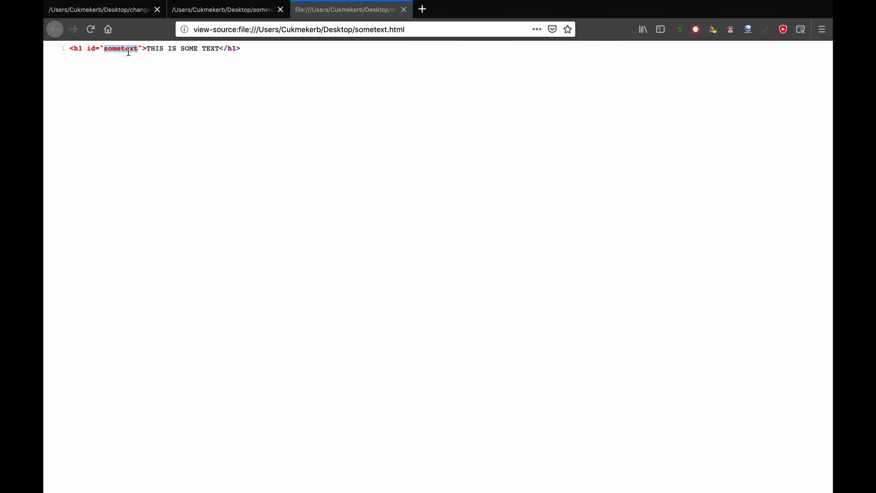
{"action": "left_click", "coordinate": [404, 9]}
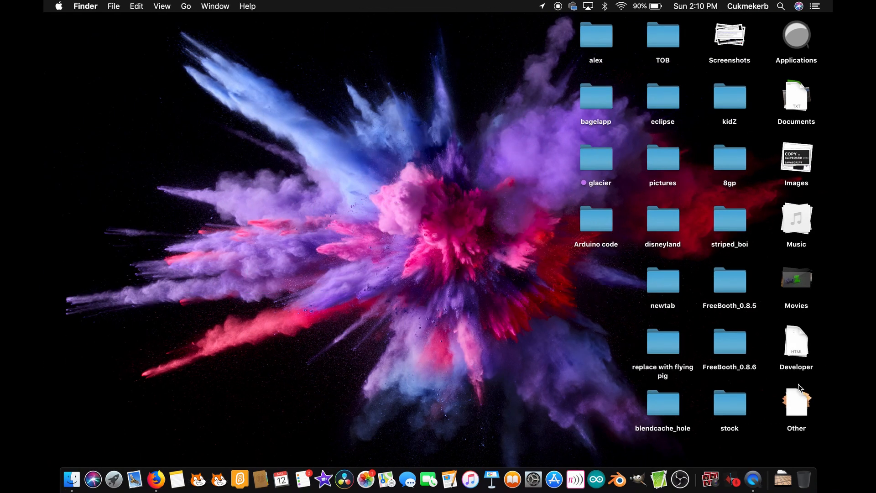
- Start a new CotEditor document with <!doctype html> on the first line
{"action": "left_click", "coordinate": [659, 479]}
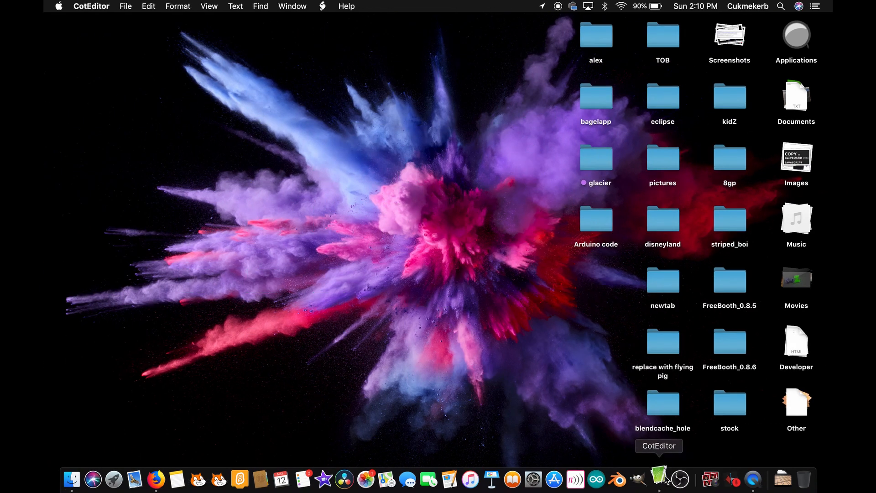
{"action": "left_click", "coordinate": [659, 479]}
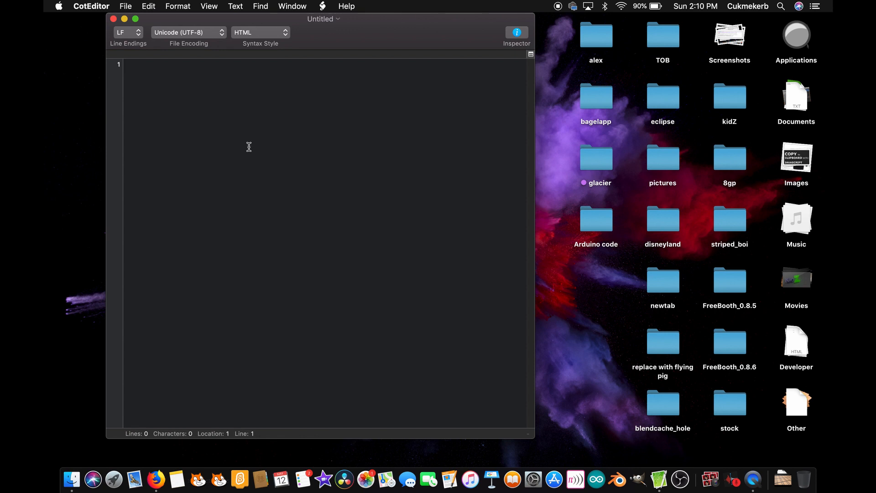
{"action": "left_click", "coordinate": [328, 151]}
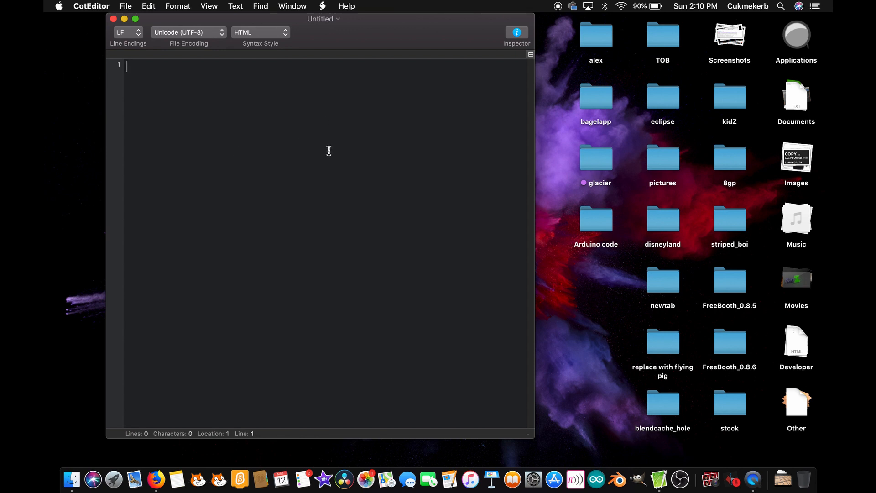
{"action": "type", "text": "<"}
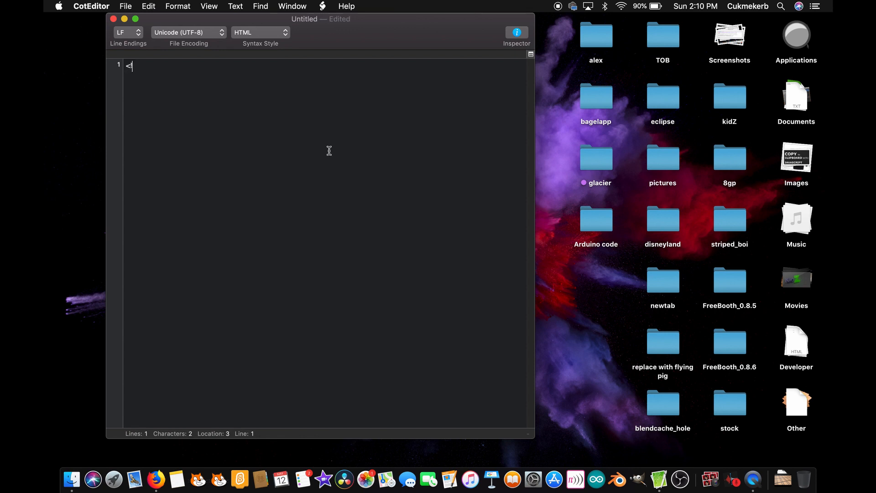
{"action": "type", "text": "!doctype"}
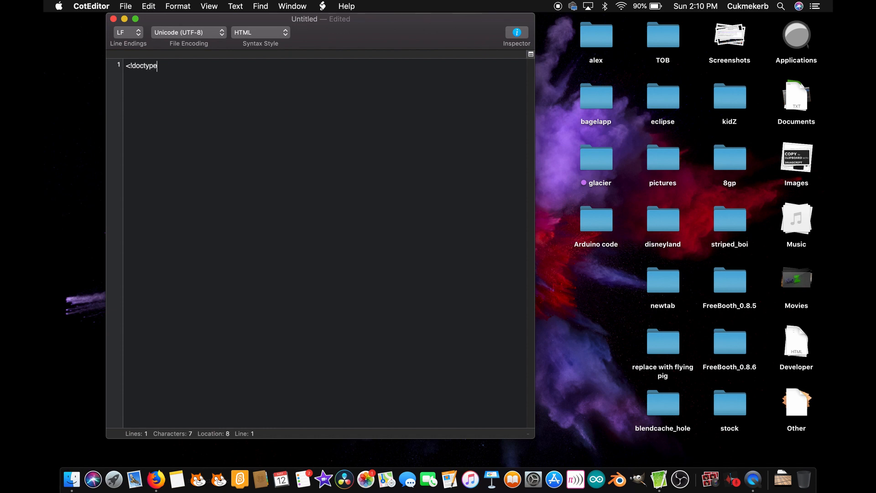
{"action": "type", "text": "html>"}
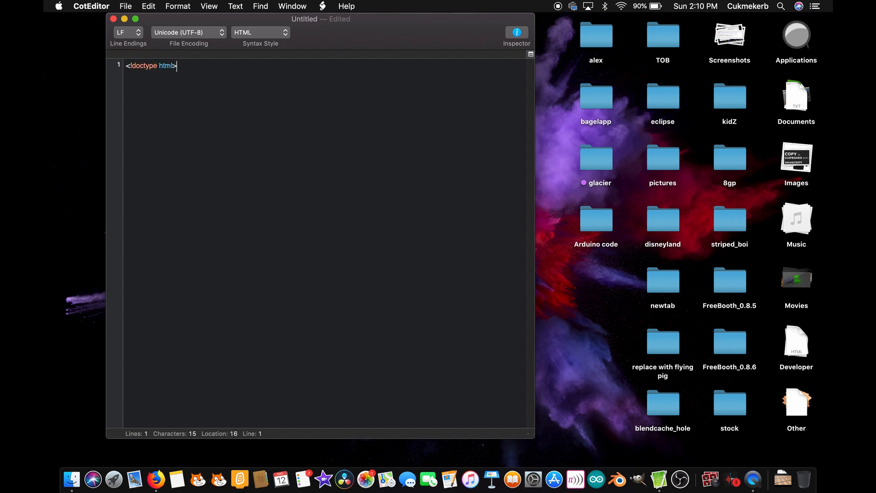
{"action": "key", "text": "Return"}
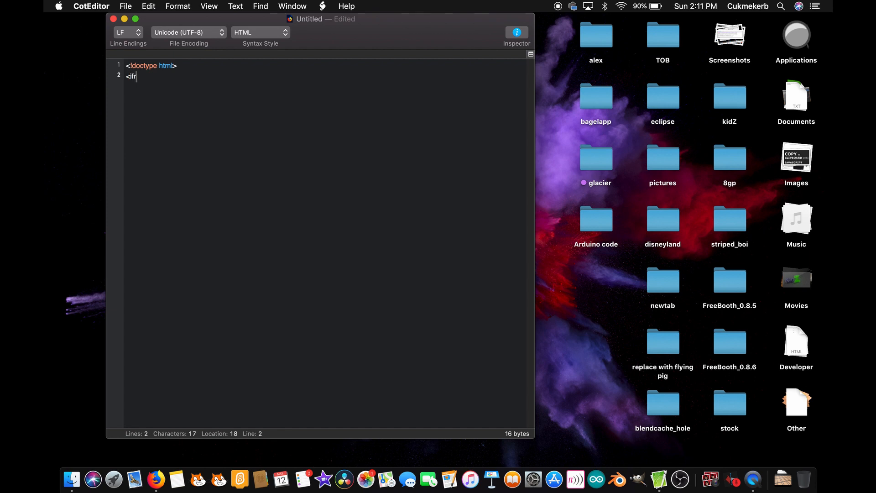
- Add an iframe with id "frame" and src "sometext.html" on line 2
{"action": "type", "text": "rame"}
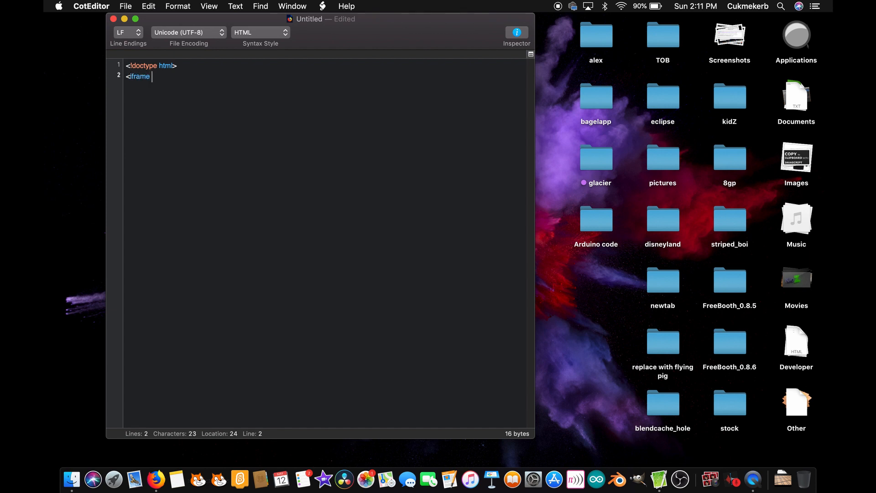
{"action": "type", "text": "id="}
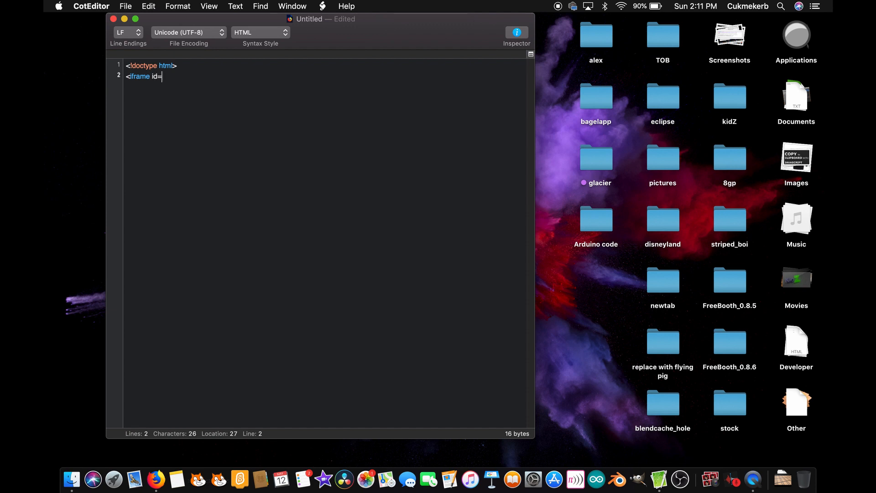
{"action": "type", "text": "\"fr"}
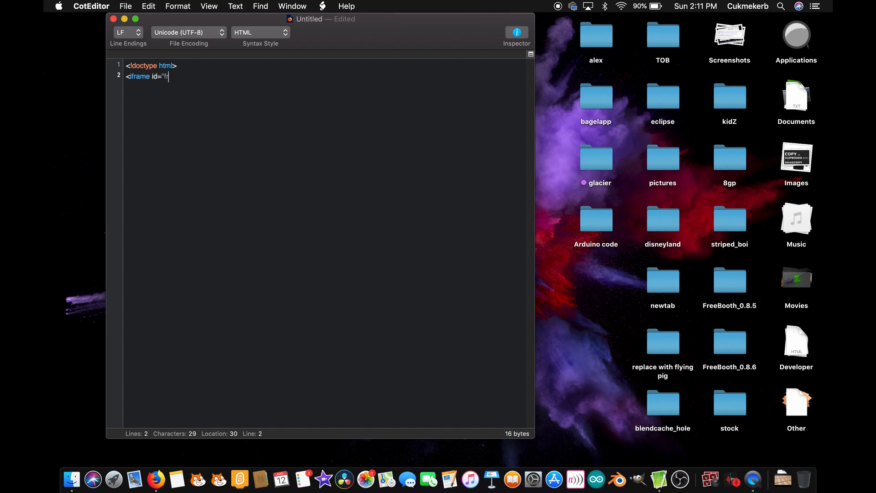
{"action": "type", "text": "rame"}
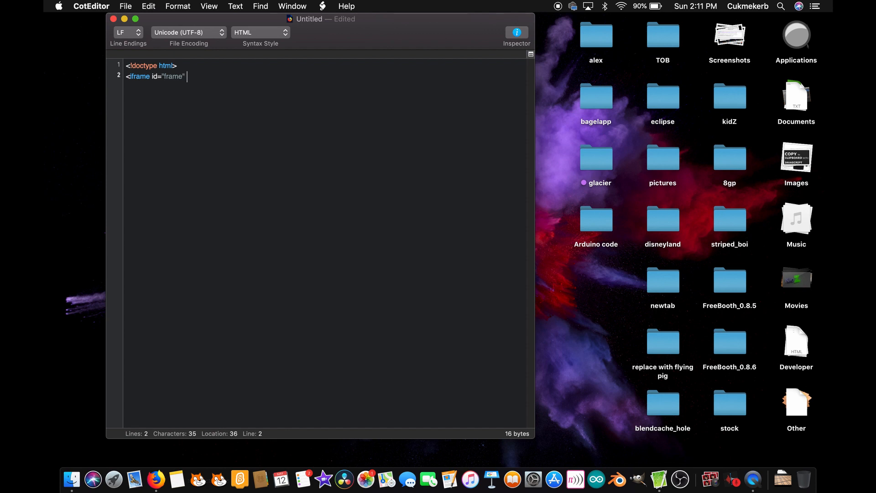
{"action": "type", "text": "src="}
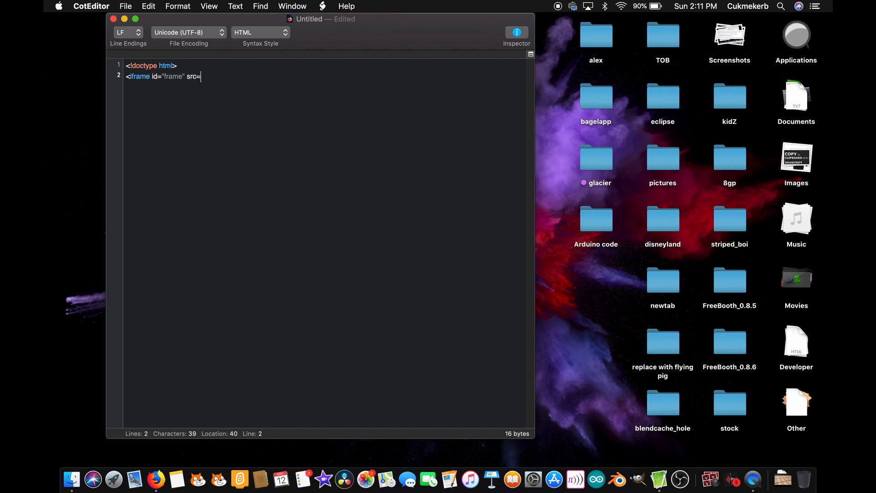
{"action": "type", "text": "\""}
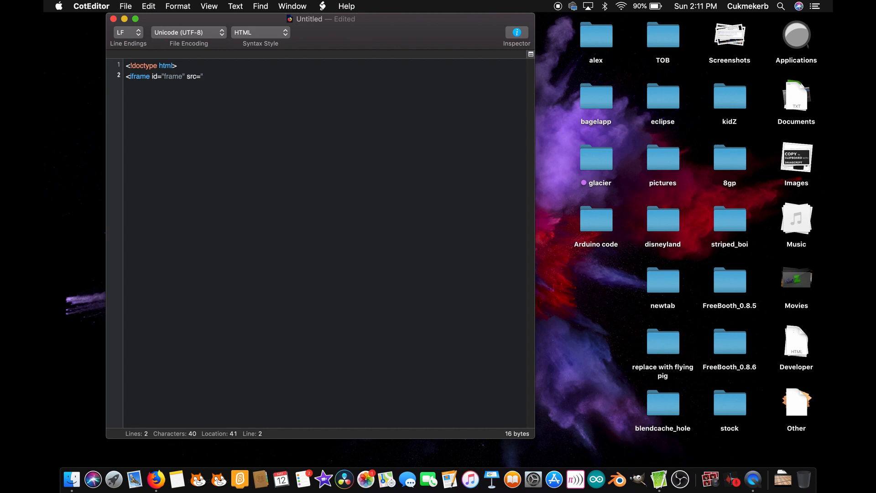
{"action": "type", "text": "some"}
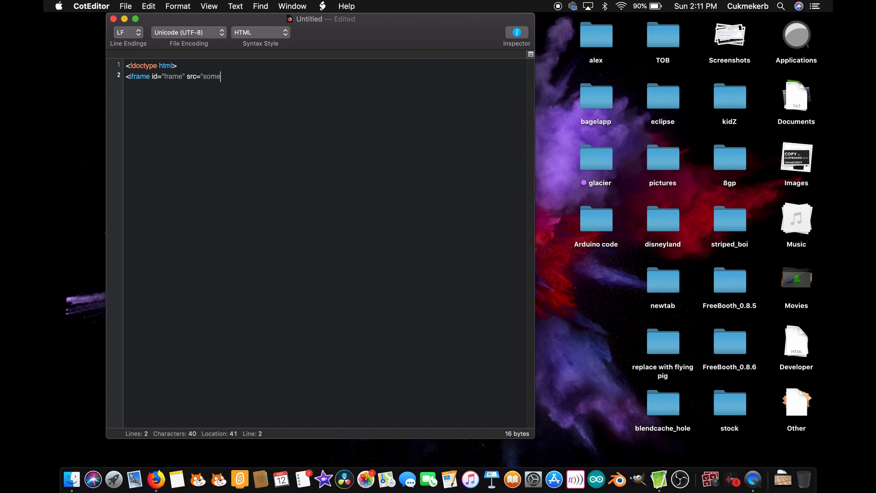
{"action": "type", "text": "text.ht"}
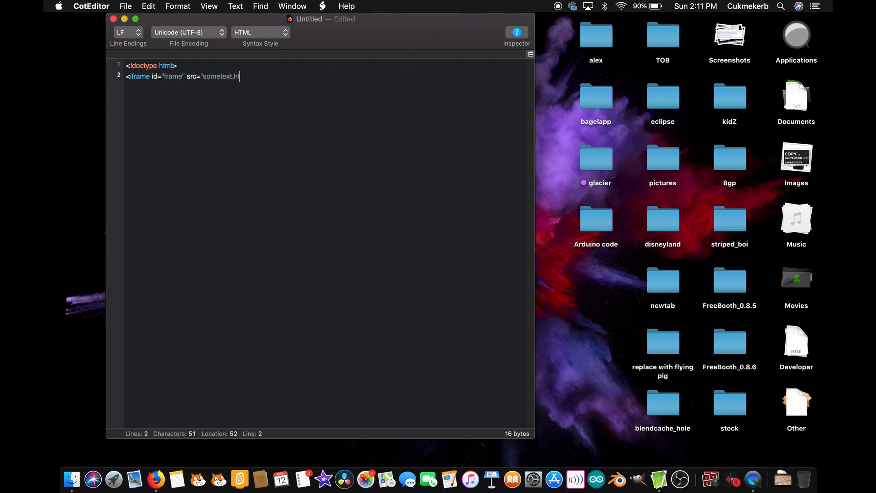
{"action": "type", "text": "ml"}
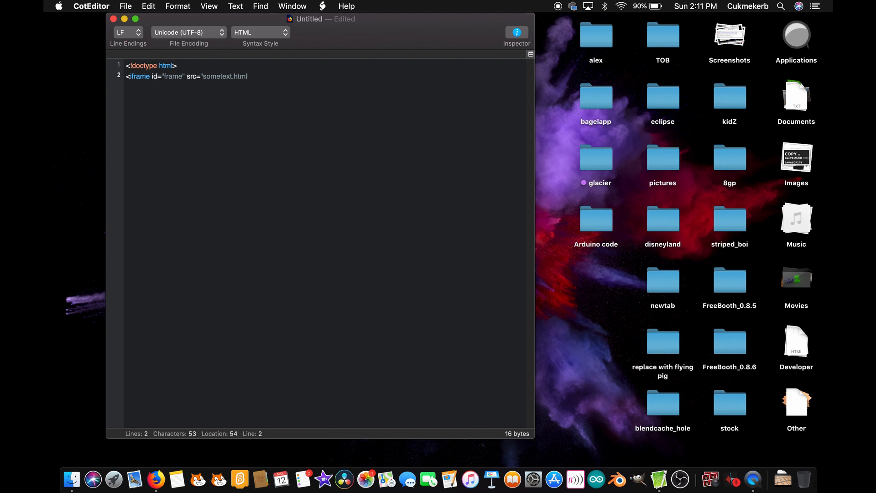
{"action": "type", "text": "\">"}
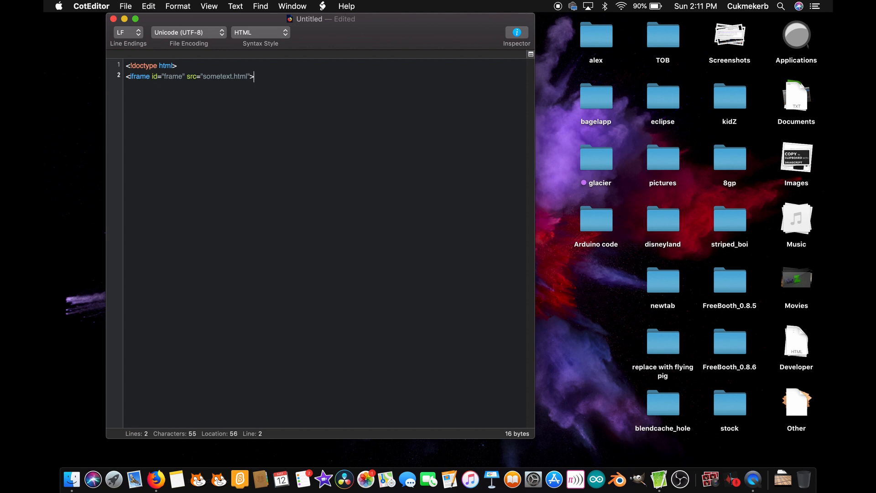
{"action": "type", "text": "</"}
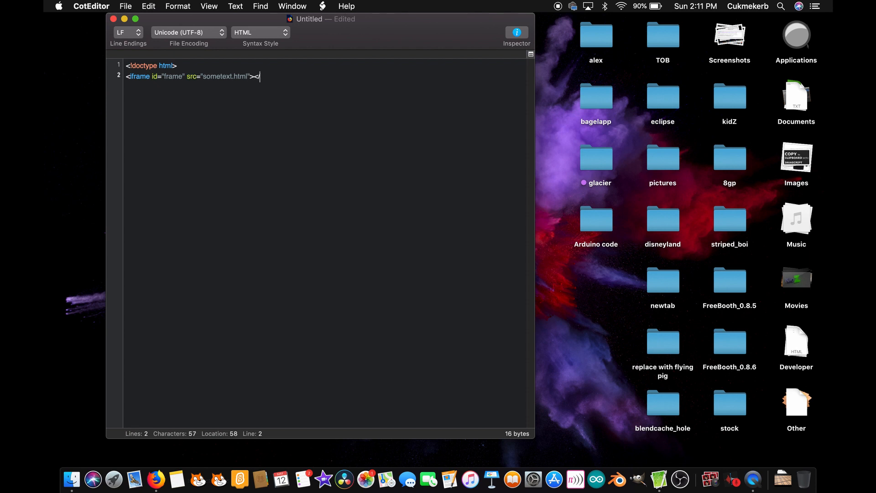
{"action": "type", "text": "/iframe"}
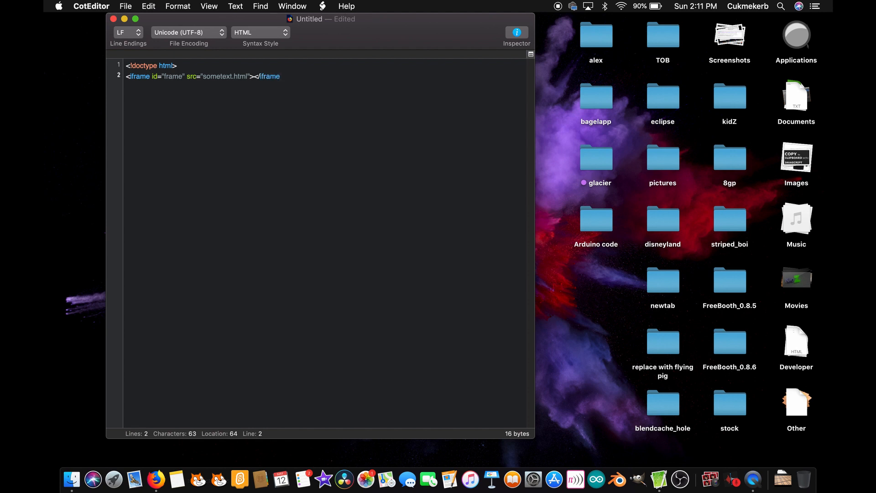
{"action": "key", "text": "Return"}
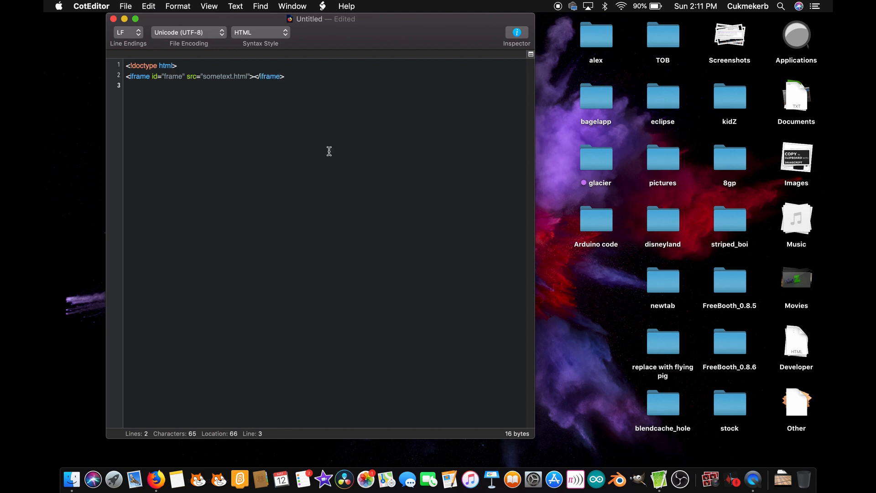
- Begin a button whose onclick calls document.getElementById("frame")
{"action": "type", "text": "<bu"}
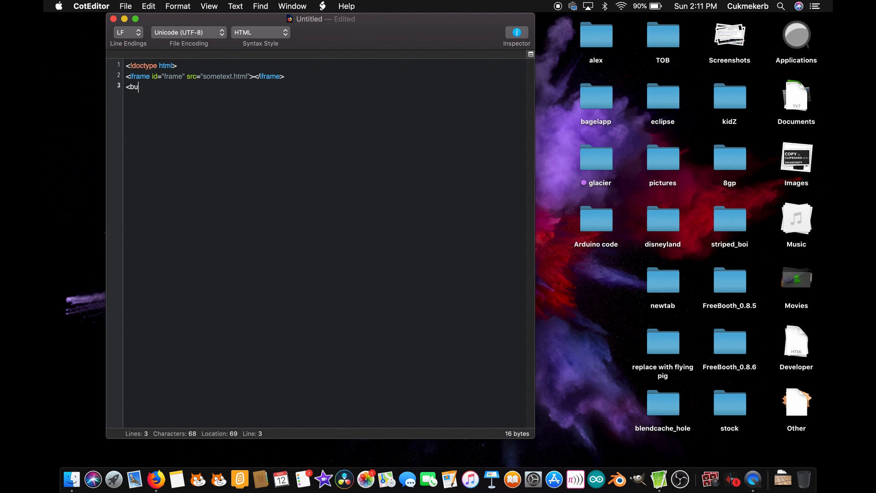
{"action": "type", "text": "tton"}
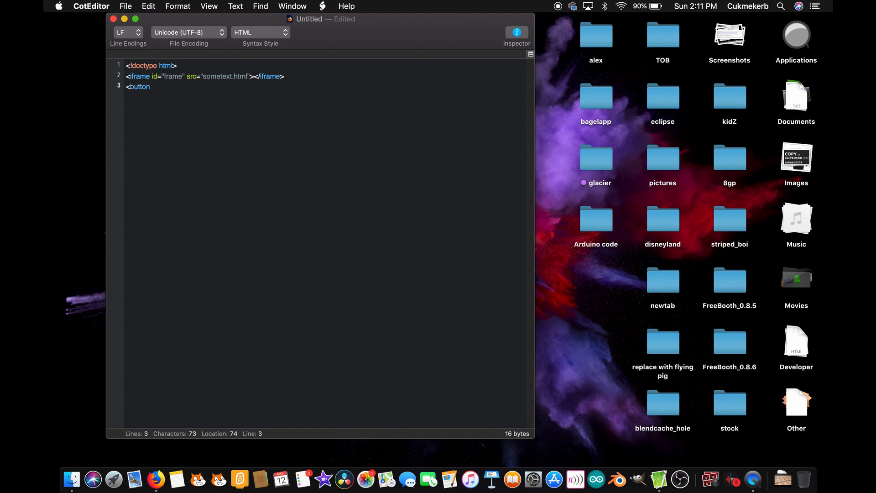
{"action": "type", "text": "onclick="}
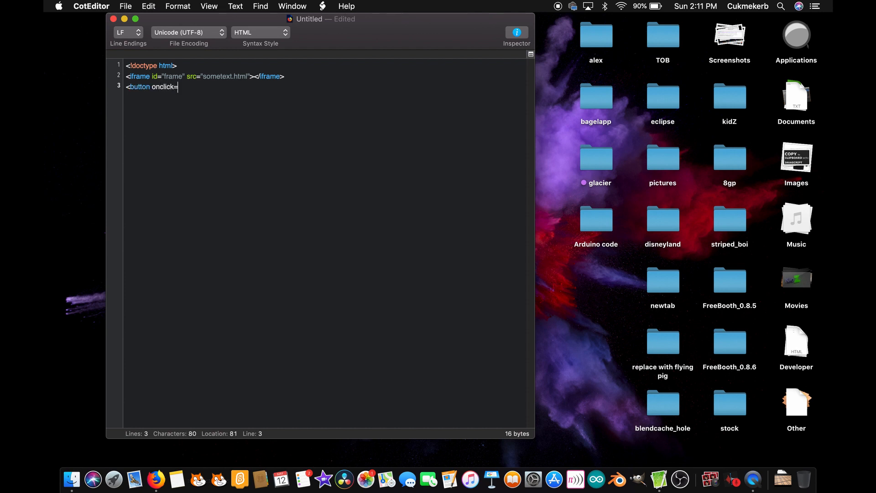
{"action": "type", "text": "\""}
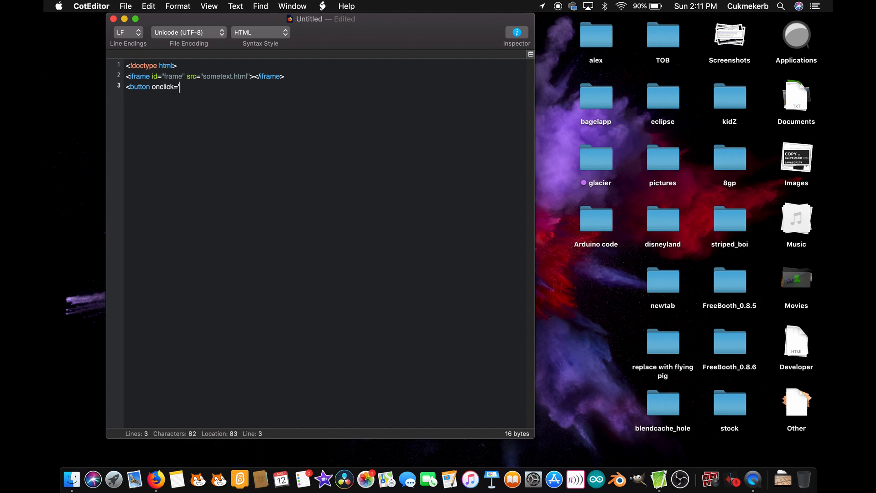
{"action": "type", "text": "'dpcument.getElemnt"}
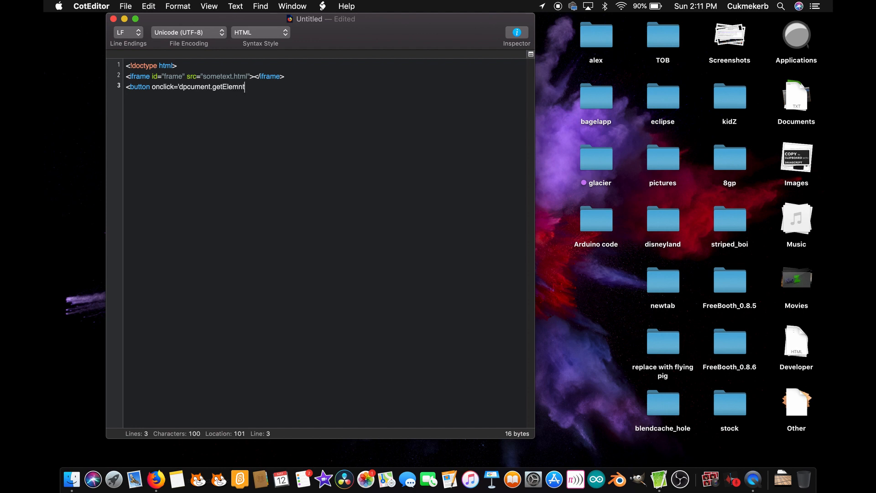
{"action": "type", "text": "ById"}
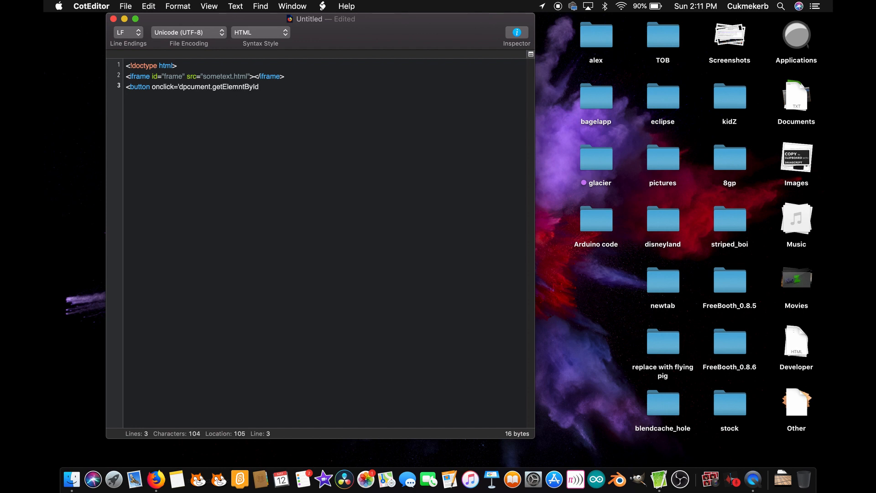
{"action": "type", "text": "("}
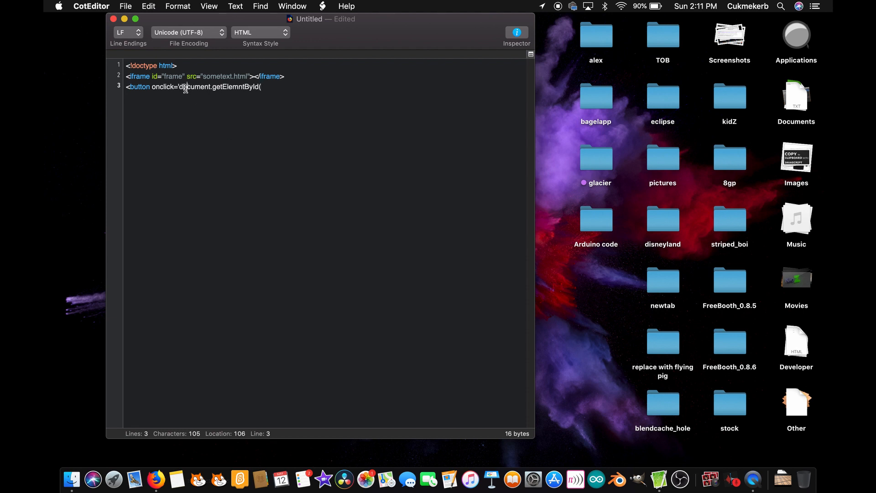
{"action": "left_click", "coordinate": [161, 89]}
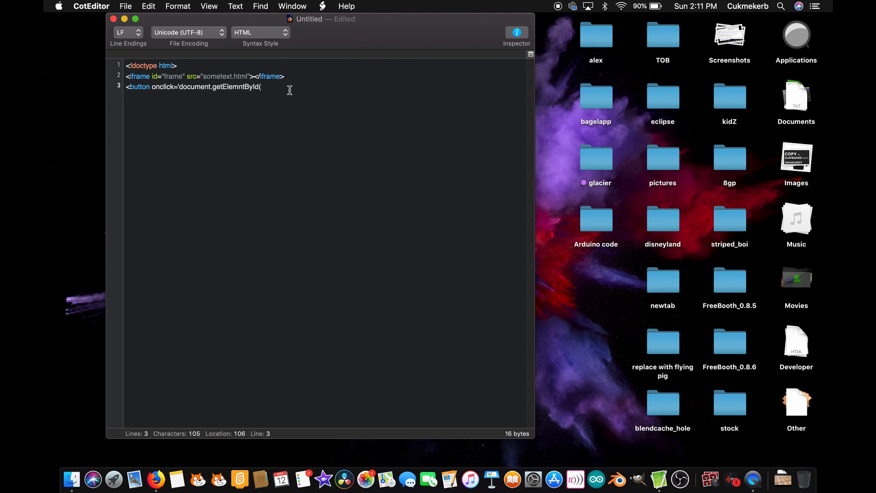
{"action": "type", "text": "\""}
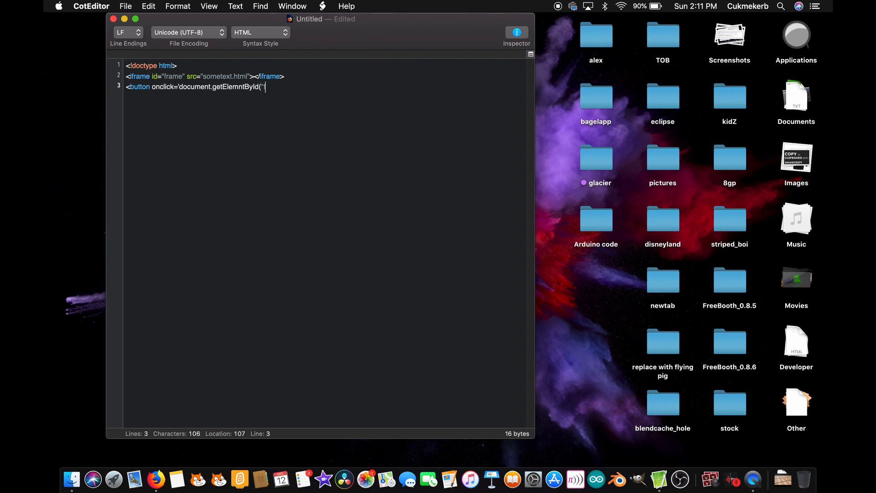
{"action": "type", "text": "frane"}
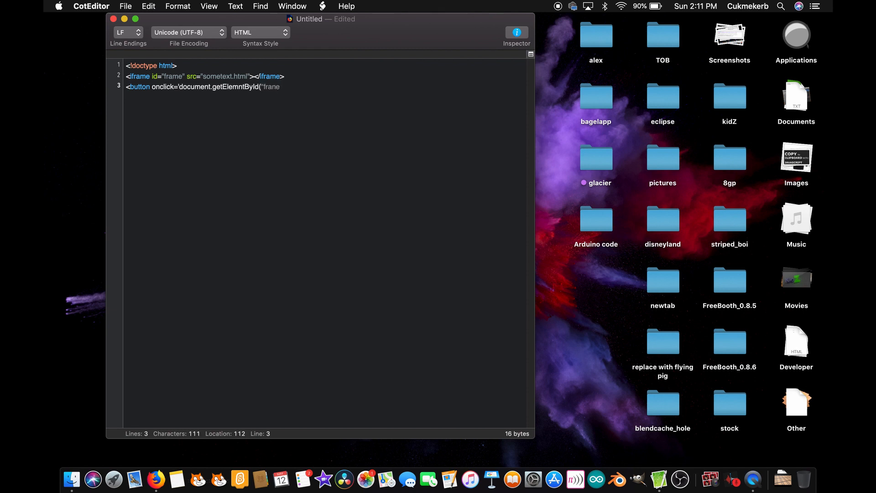
{"action": "key", "text": "backspace"}
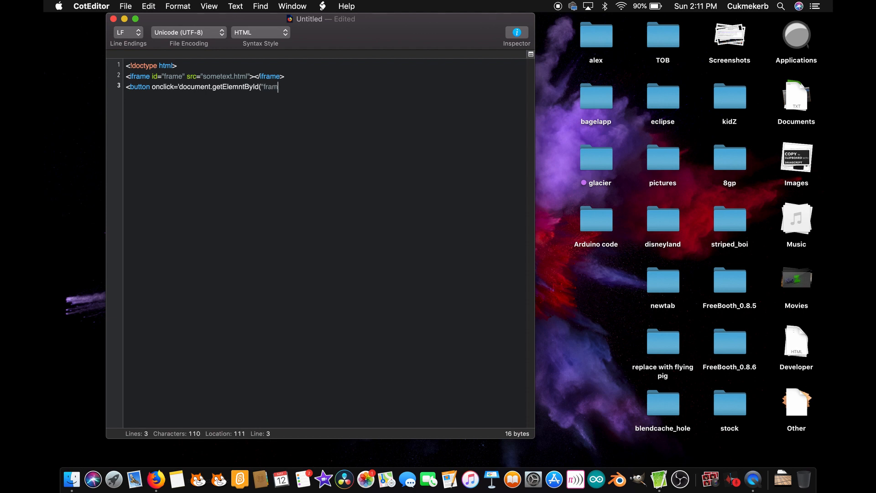
{"action": "type", "text": "e"}
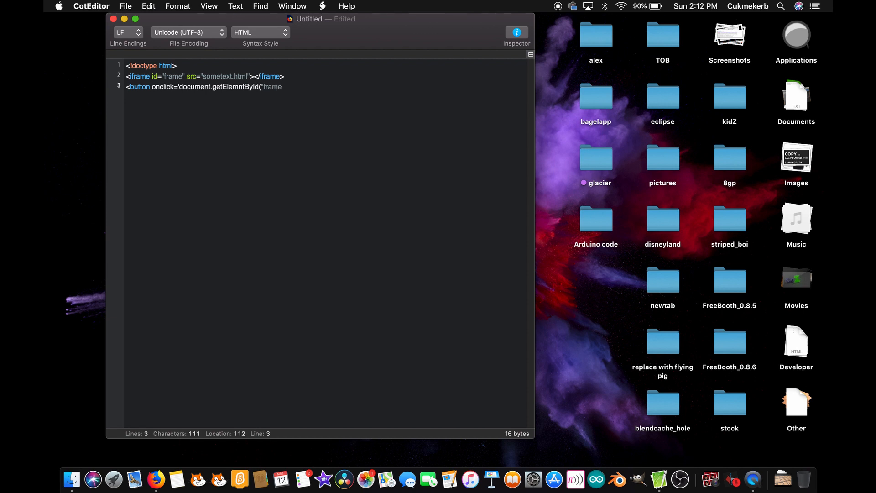
{"action": "type", "text": "\""}
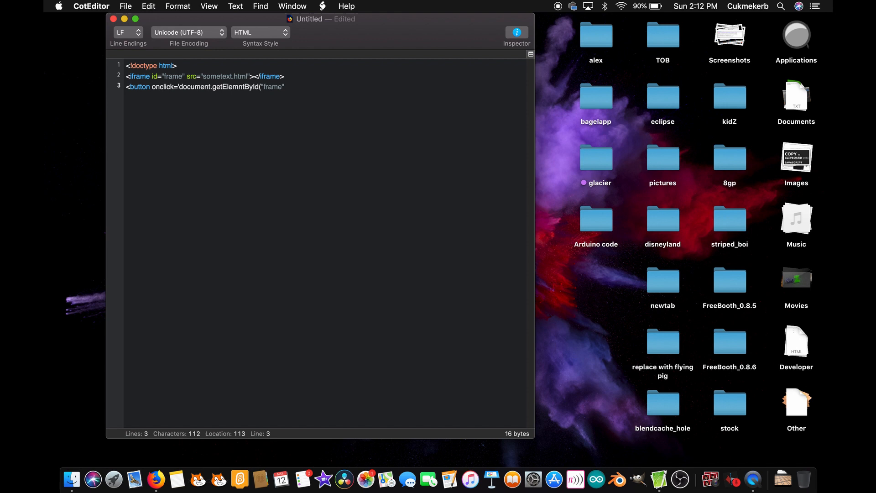
- Extend the onclick with .contentWindow.document.getElementById( to reach into the frame's document
{"action": "left_click", "coordinate": [285, 87]}
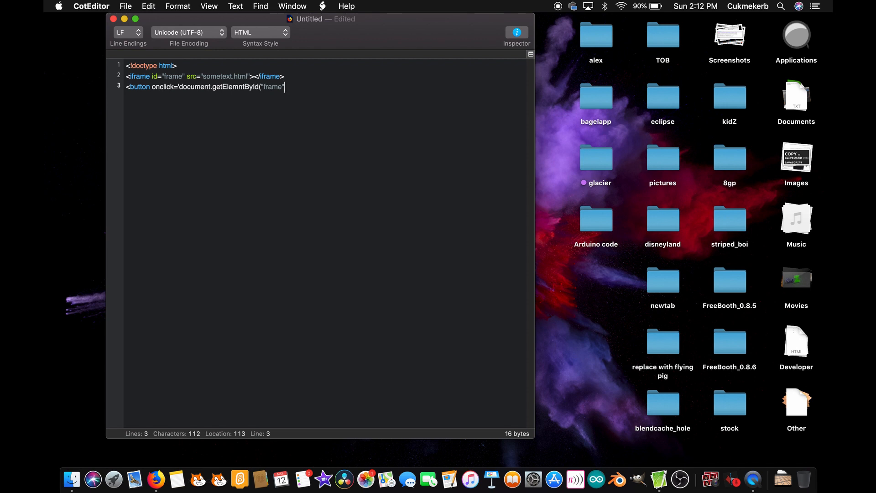
{"action": "type", "text": ".co"}
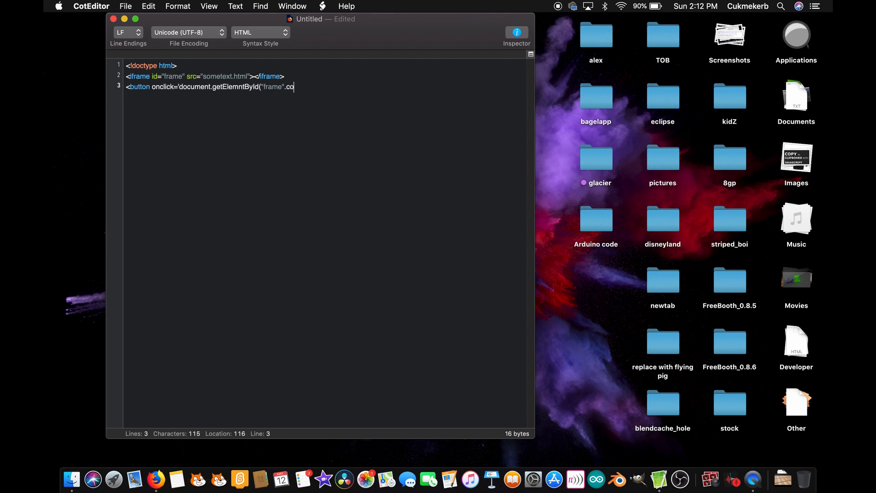
{"action": "type", "text": "nt"}
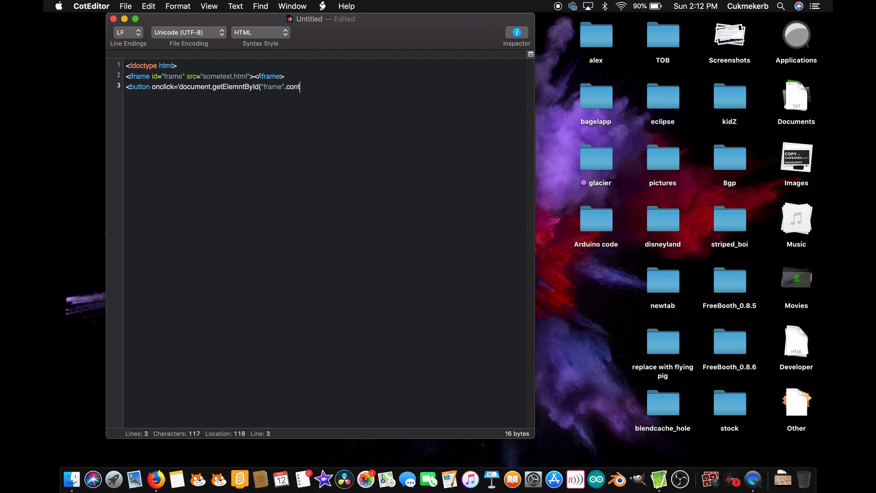
{"action": "type", "text": "entWind"}
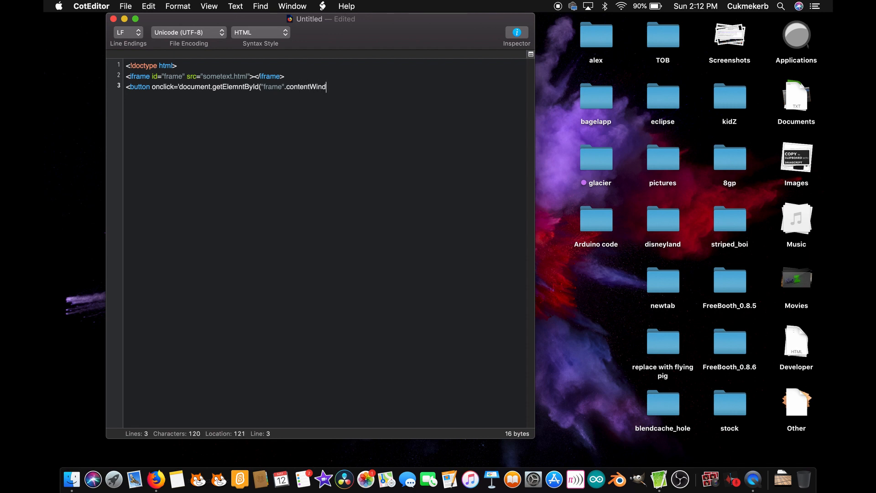
{"action": "type", "text": "ow"}
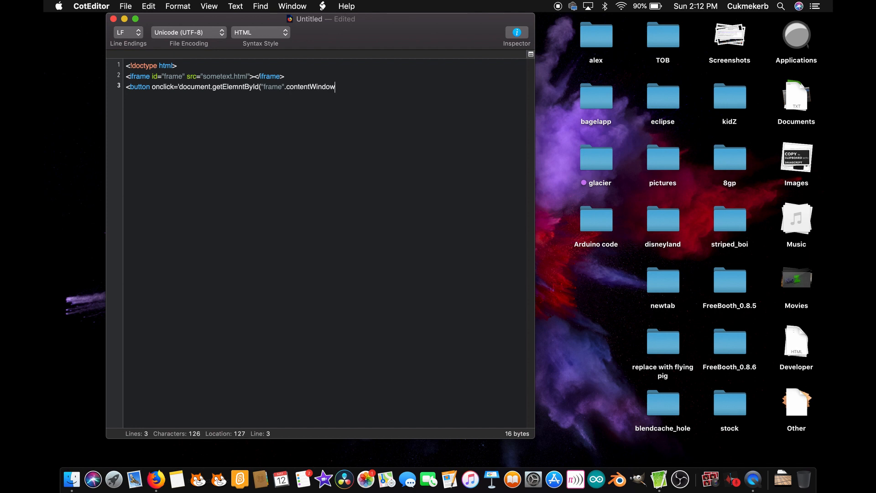
{"action": "type", "text": ".docum"}
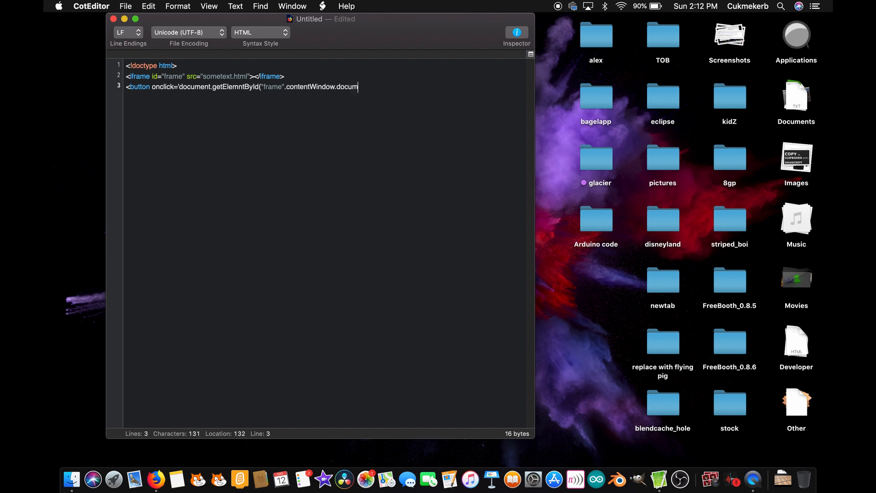
{"action": "type", "text": "ent."}
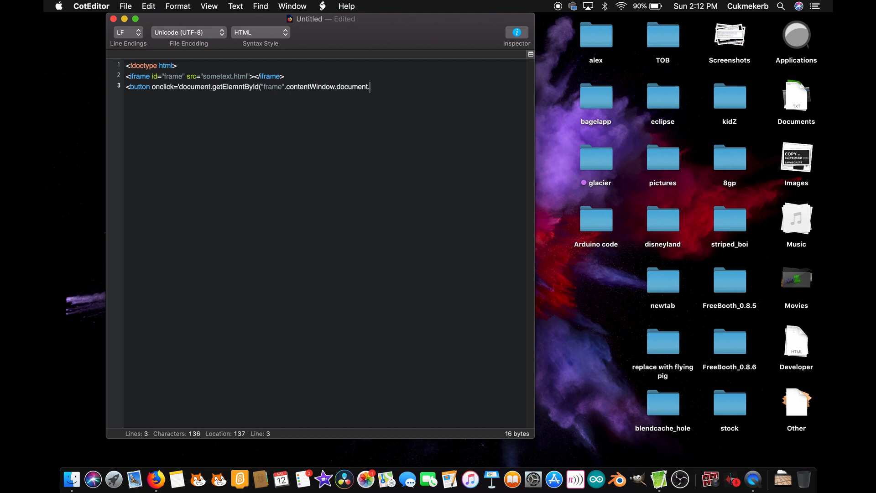
{"action": "type", "text": "getElemntBYId"}
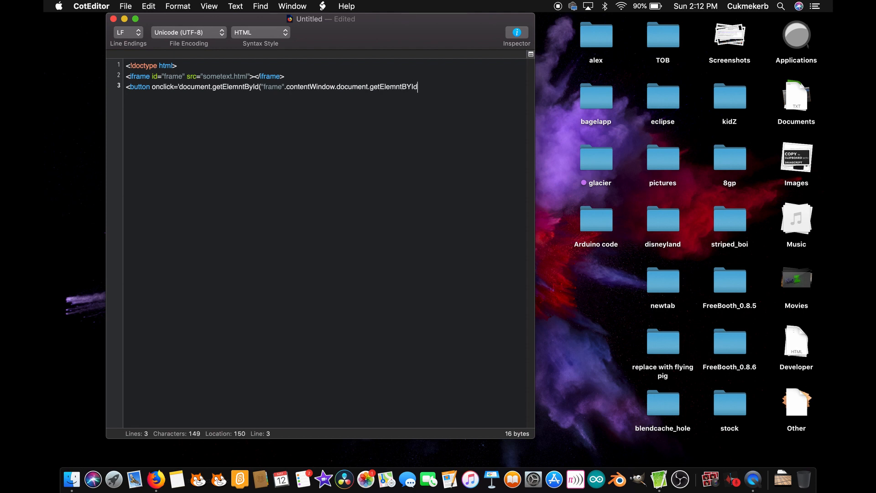
{"action": "key", "text": "Backspace"}
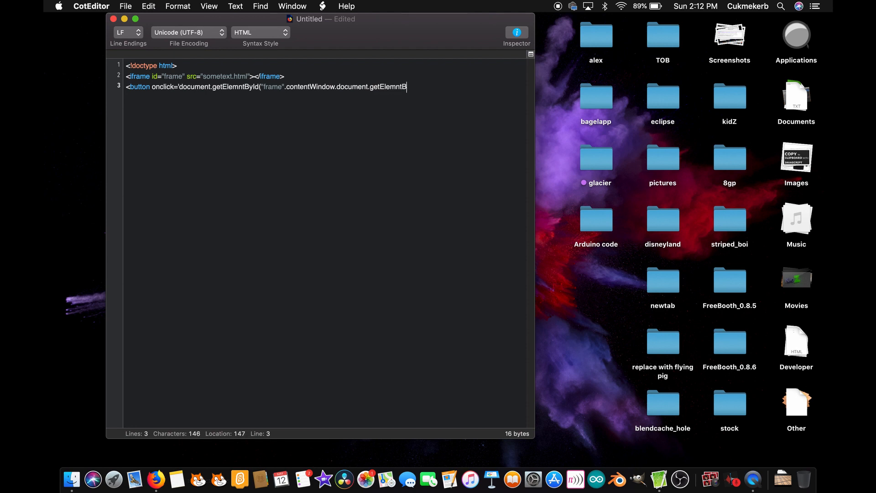
{"action": "type", "text": "yId"}
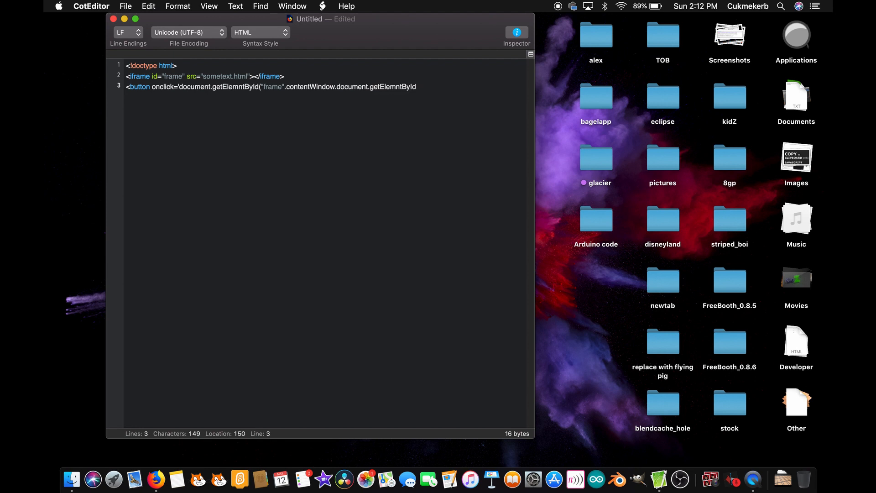
{"action": "type", "text": "("}
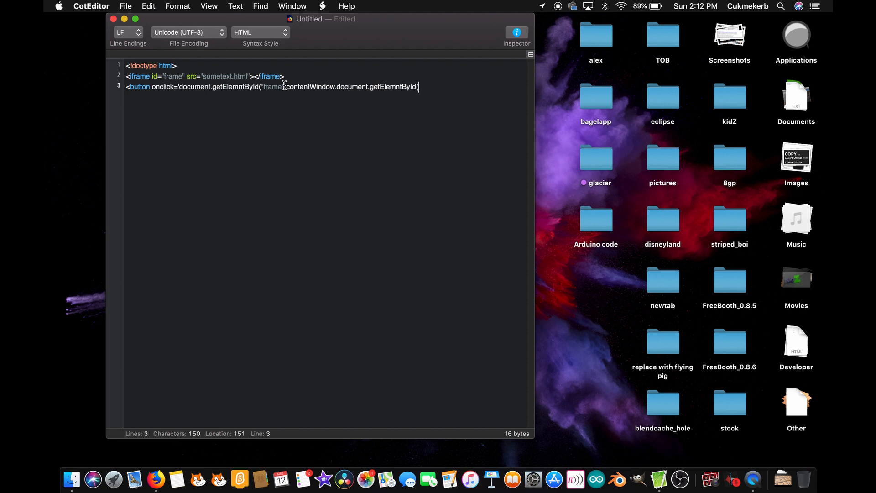
{"action": "type", "text": "\")"}
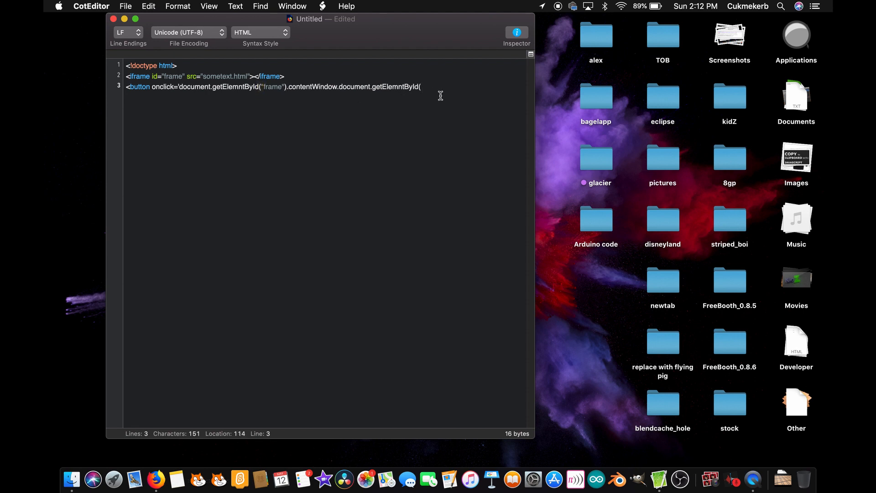
{"action": "left_click", "coordinate": [422, 87]}
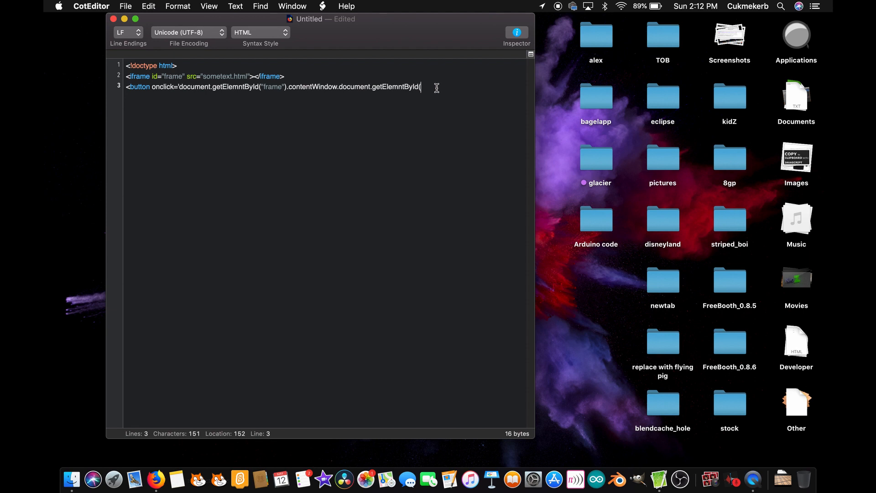
- Target "sometext" and set its innerHTML to "THIS IS SOME OTHER TEXT"
{"action": "type", "text": "\"some"}
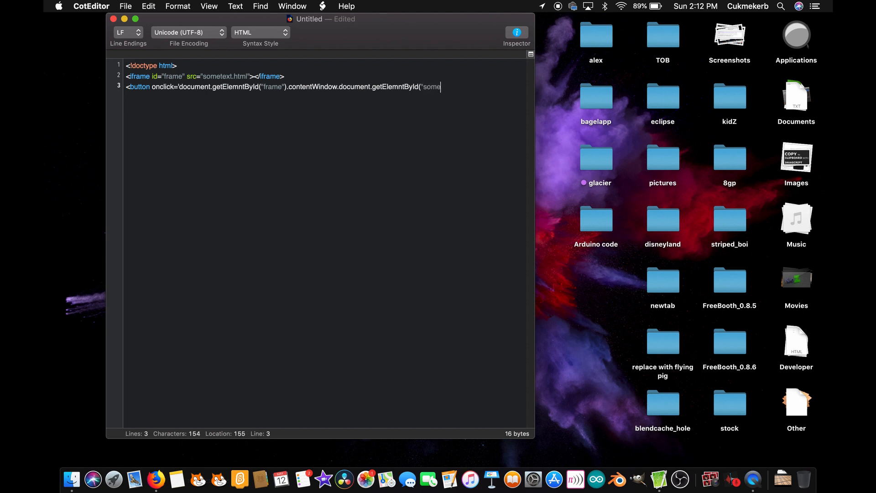
{"action": "type", "text": "text"}
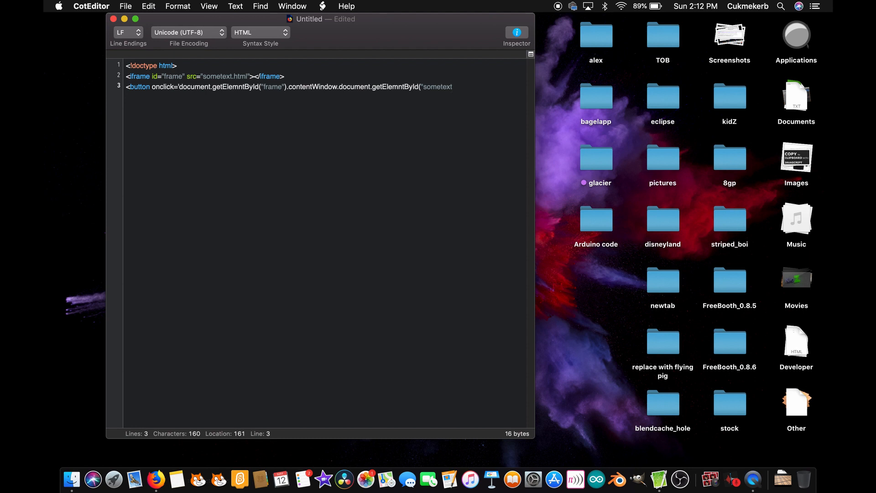
{"action": "type", "text": ")"}
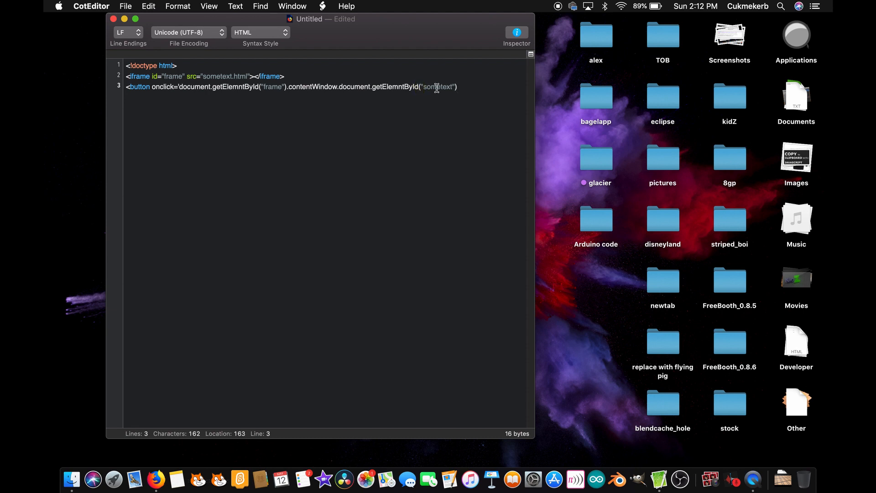
{"action": "type", "text": ".inner"}
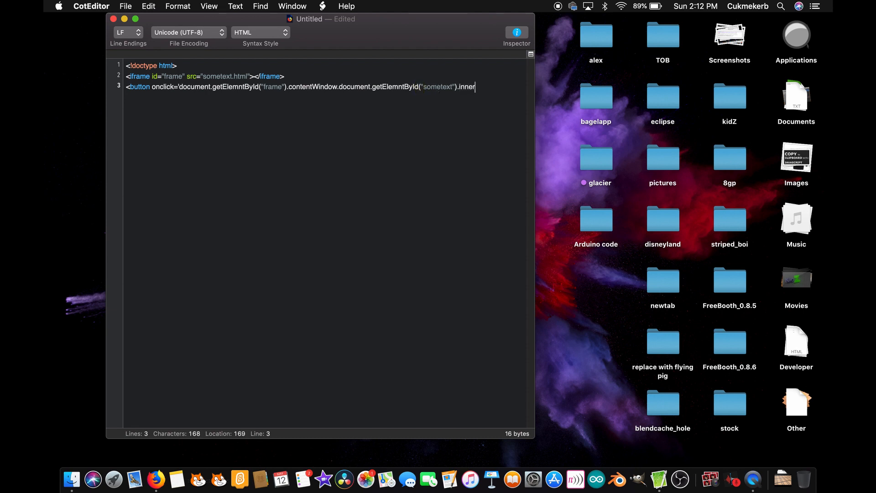
{"action": "type", "text": "HTML"}
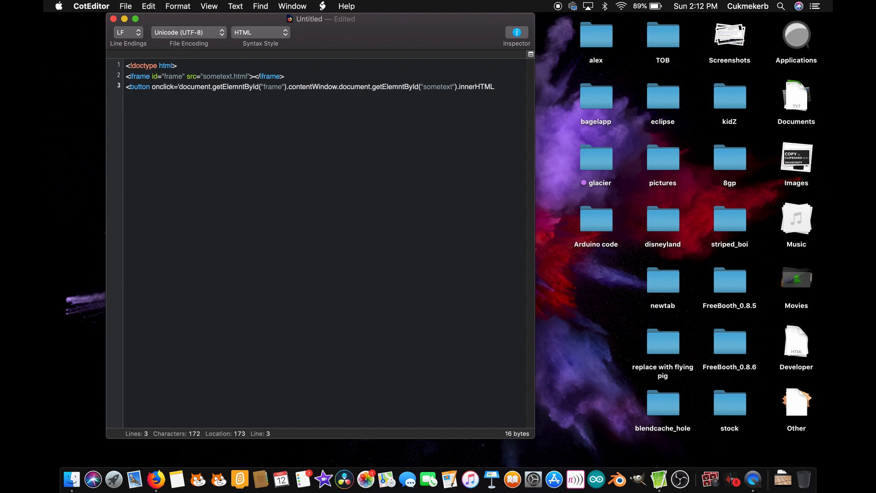
{"action": "type", "text": "="}
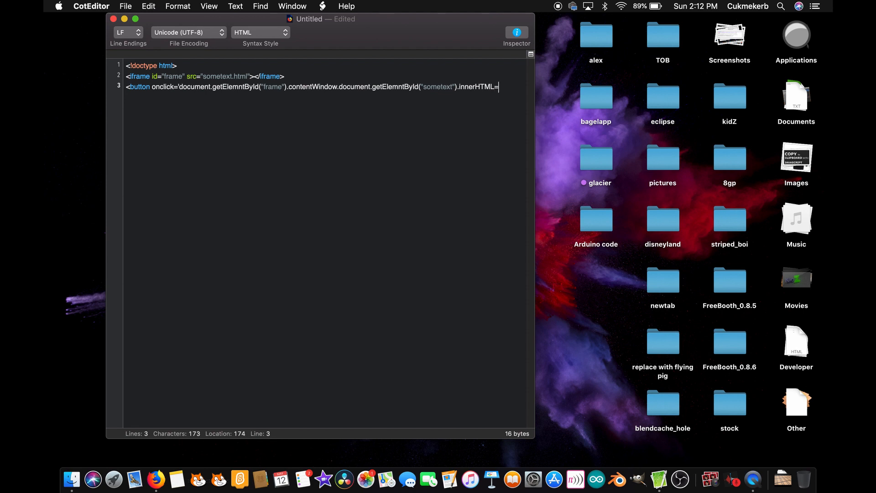
{"action": "type", "text": "TH"}
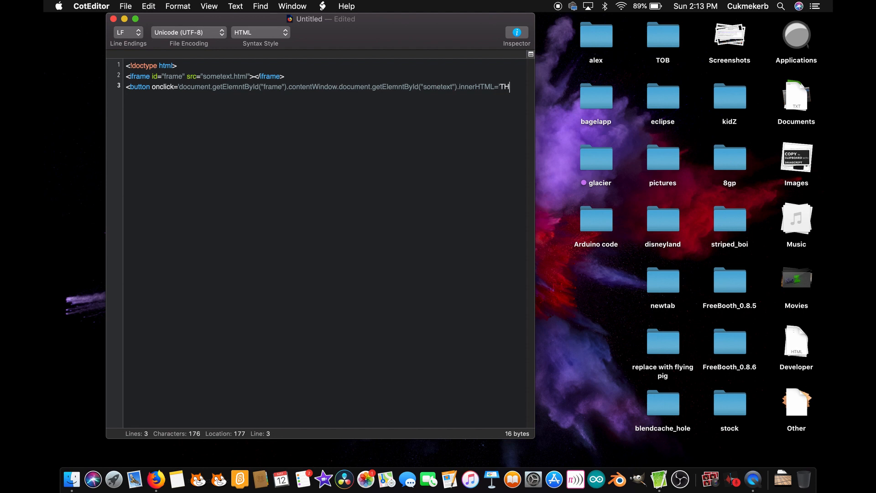
{"action": "type", "text": "IS"}
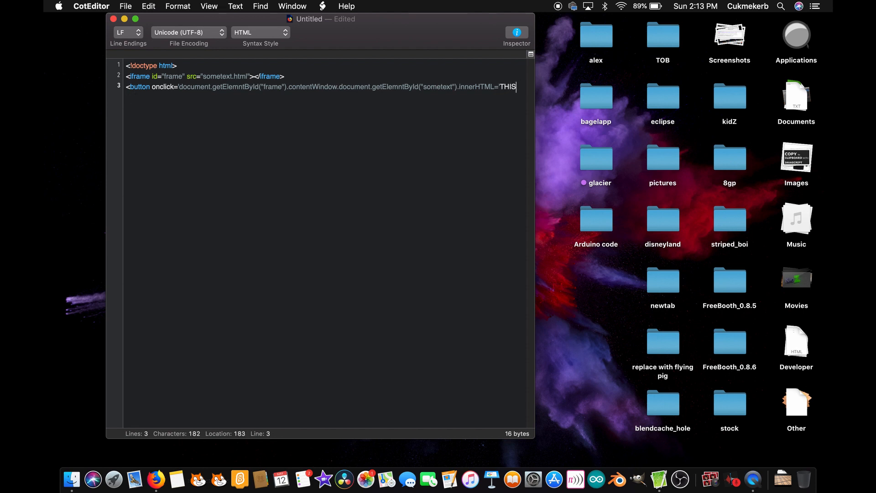
{"action": "key", "text": "Backspace"}
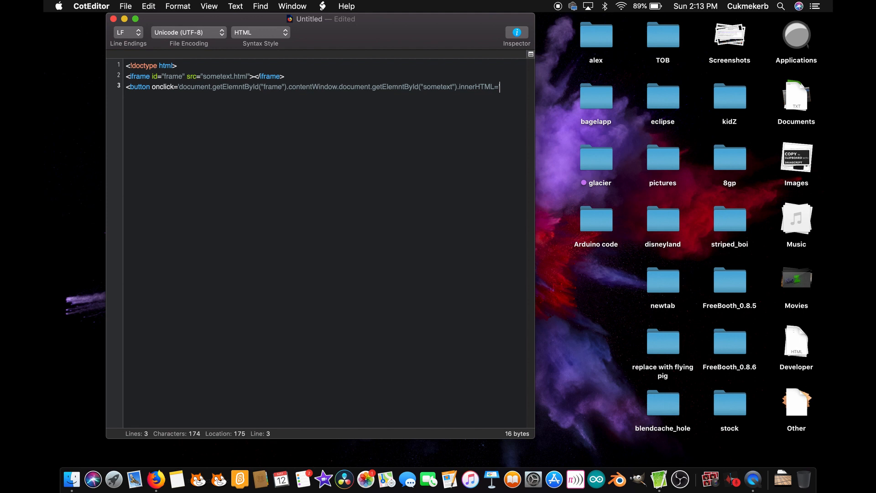
{"action": "type", "text": "\"THIS IS SOM"}
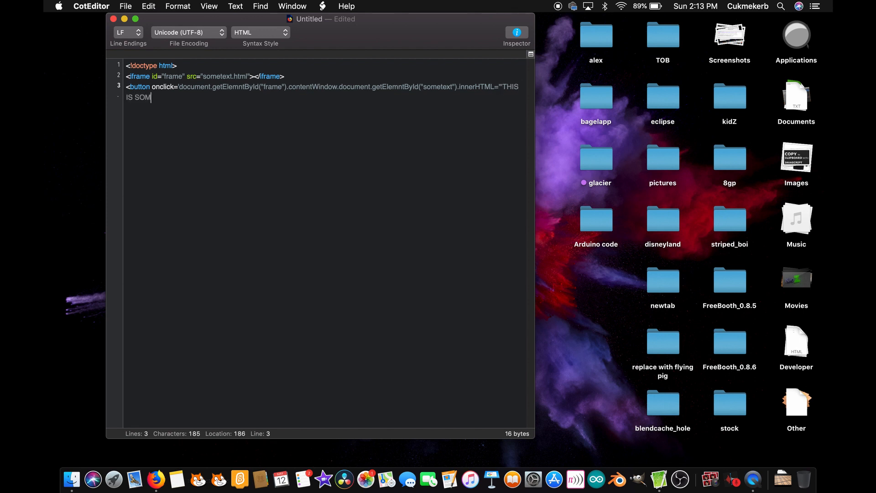
{"action": "type", "text": "E OTHER TEX"}
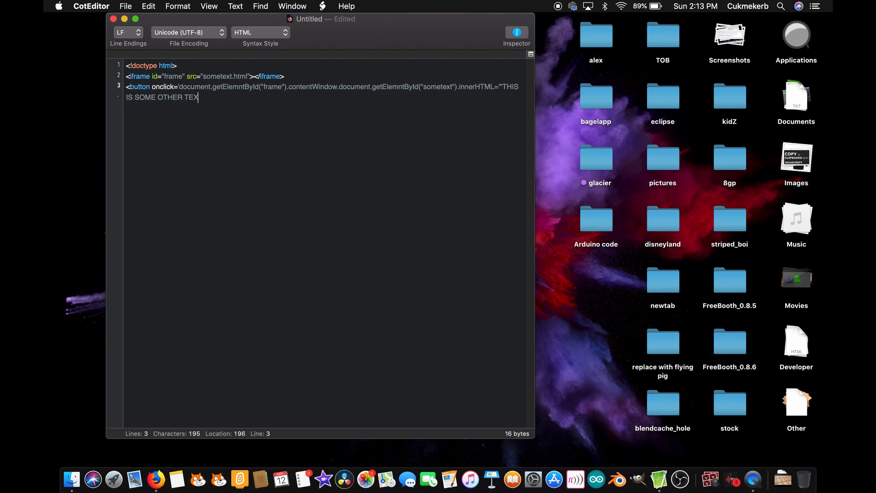
{"action": "type", "text": "T\";'"}
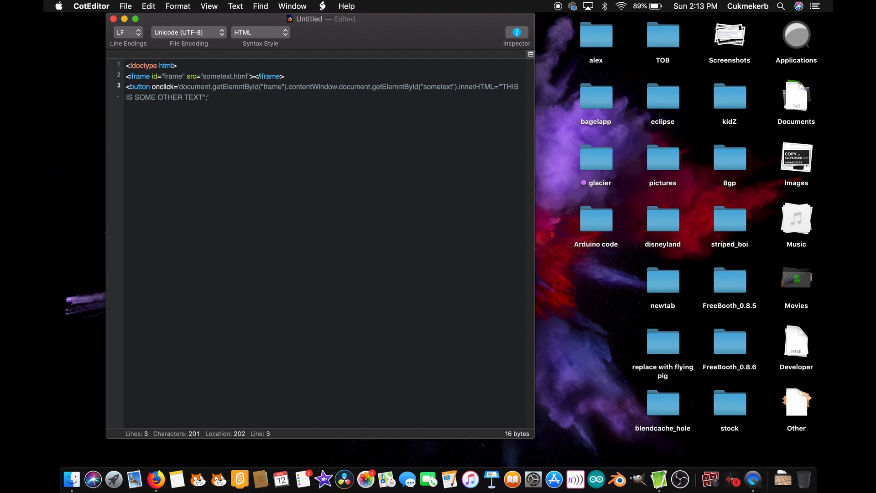
- Close the button with the label Chnge Text and </button>
{"action": "type", "text": ">"}
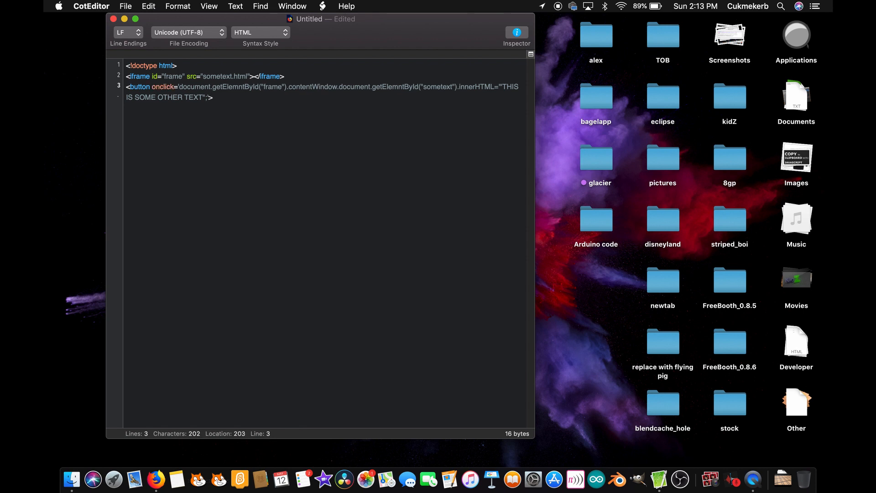
{"action": "type", "text": "Chnge Text<"}
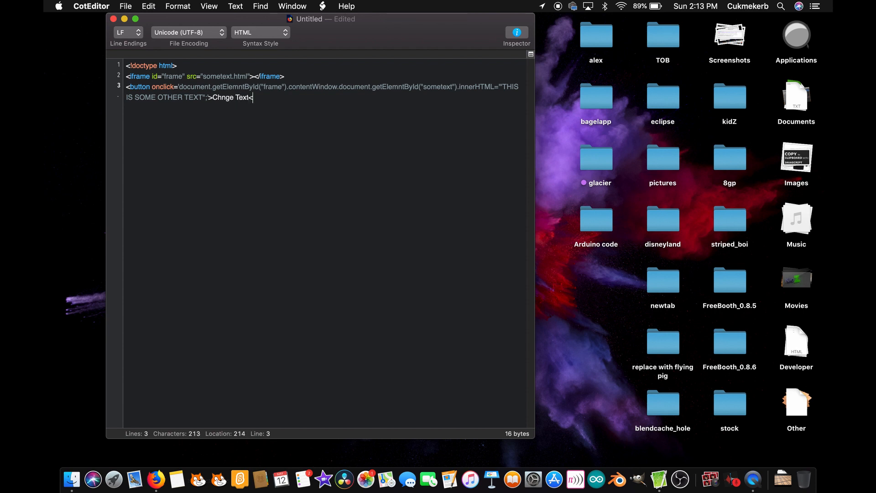
{"action": "type", "text": "/button"}
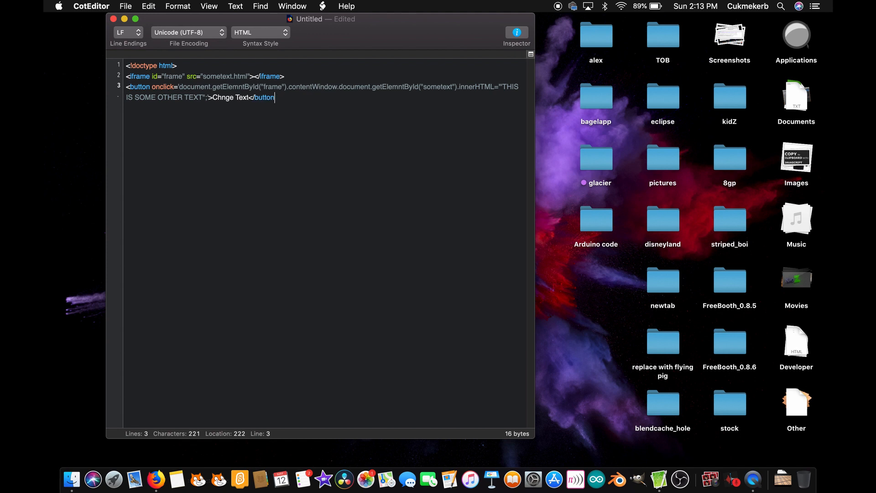
{"action": "type", "text": ">"}
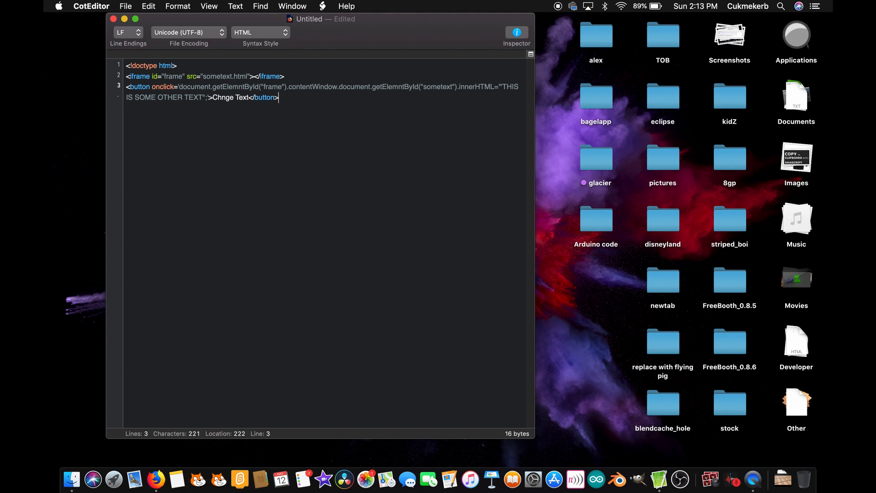
{"action": "left_click", "coordinate": [125, 6]}
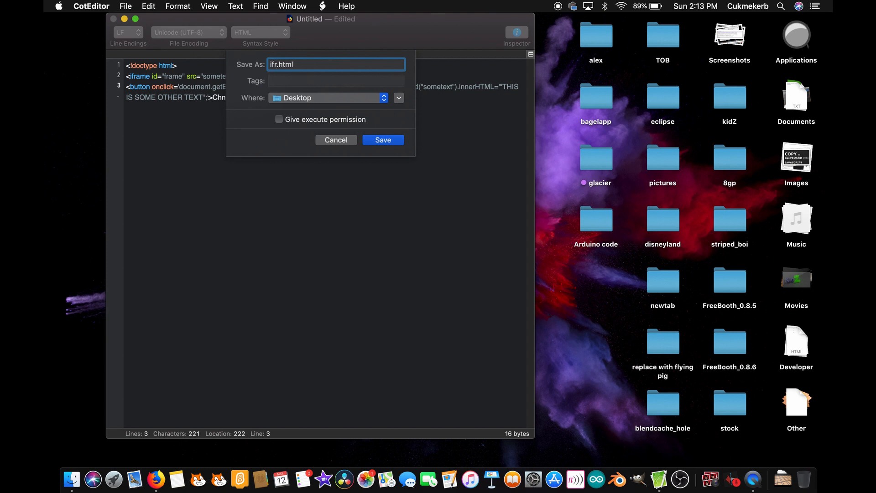
- Save the page to the Desktop as iframe-edit.html and switch to Firefox
{"action": "type", "text": "iframe-"}
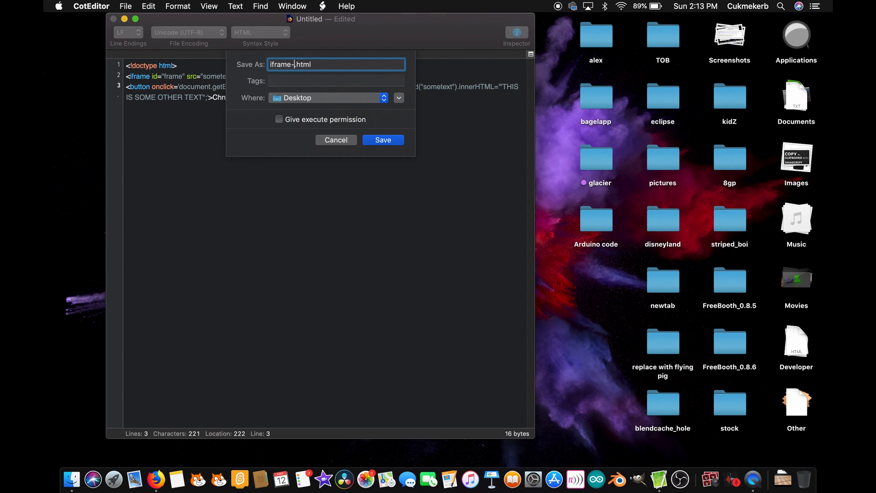
{"action": "type", "text": "edit"}
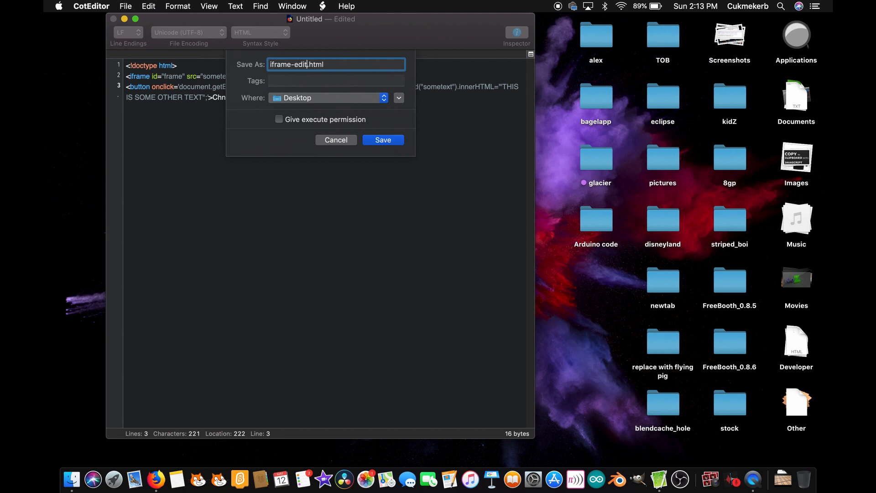
{"action": "left_click", "coordinate": [383, 140]}
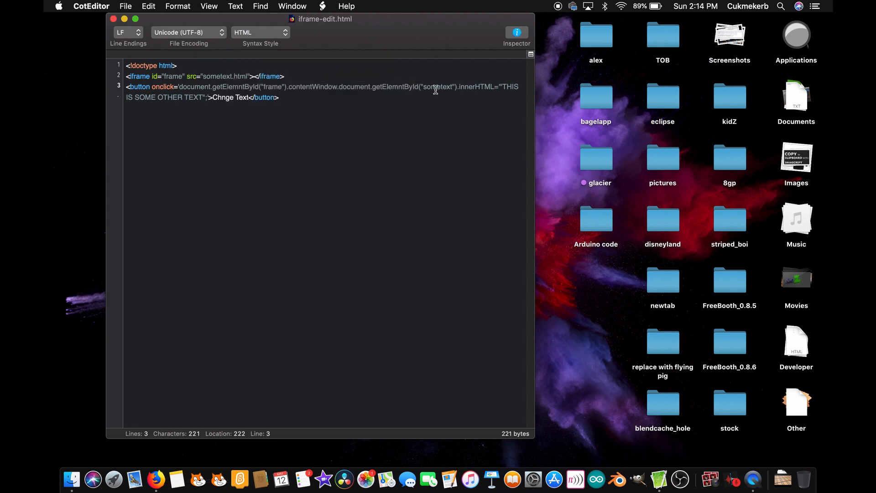
{"action": "mouse_move", "coordinate": [412, 120]}
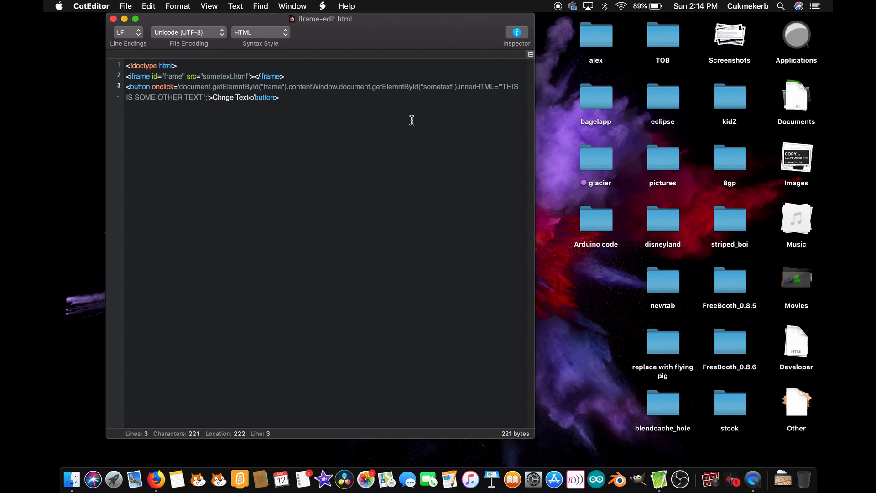
{"action": "left_click", "coordinate": [155, 479]}
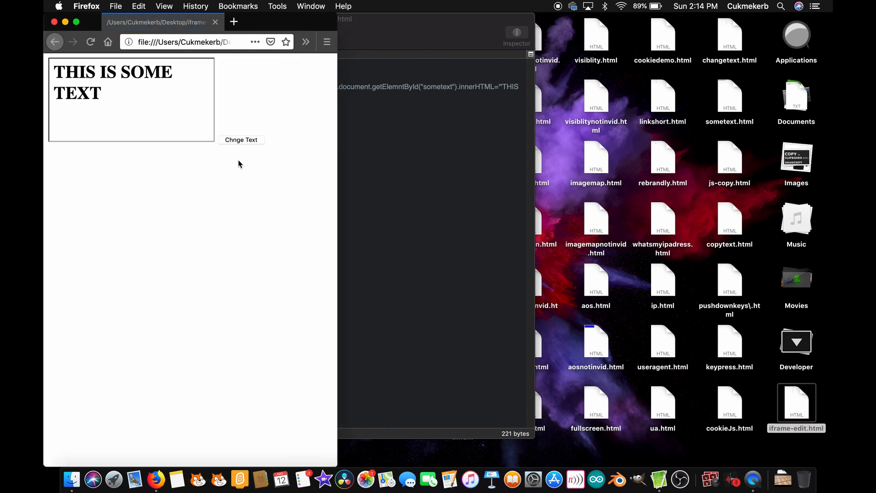
{"action": "mouse_move", "coordinate": [118, 101]}
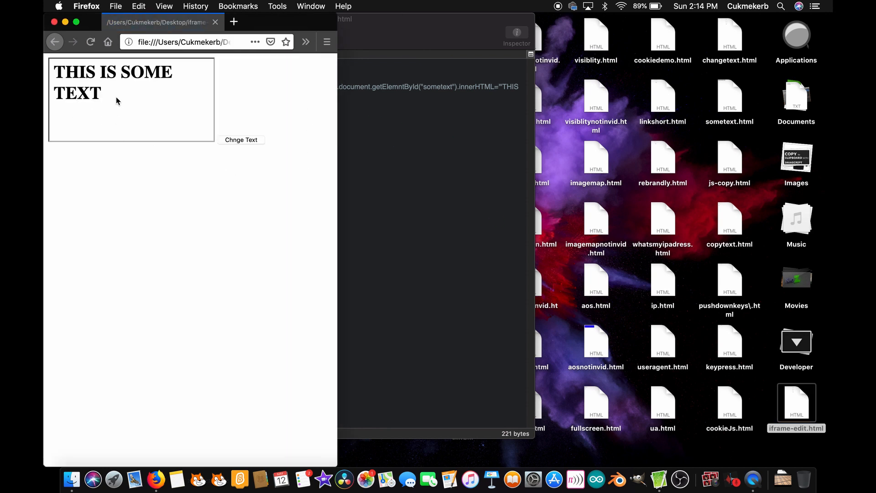
{"action": "mouse_move", "coordinate": [241, 140]}
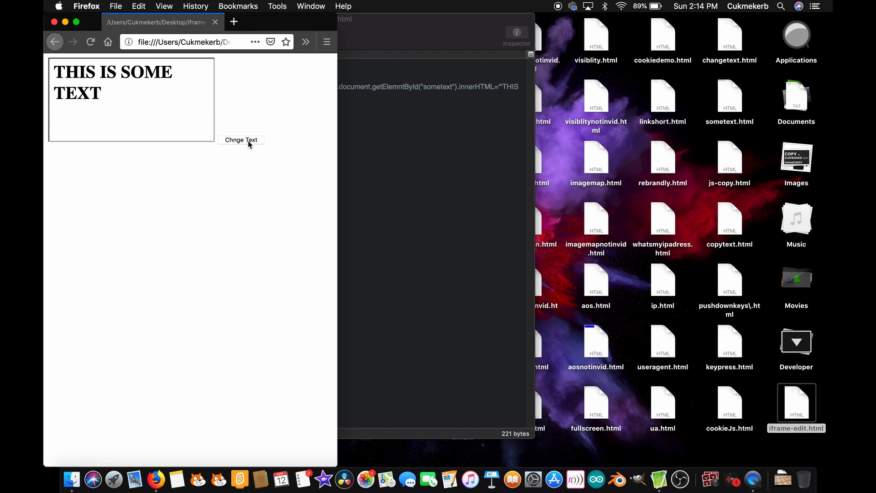
{"action": "mouse_move", "coordinate": [252, 148]}
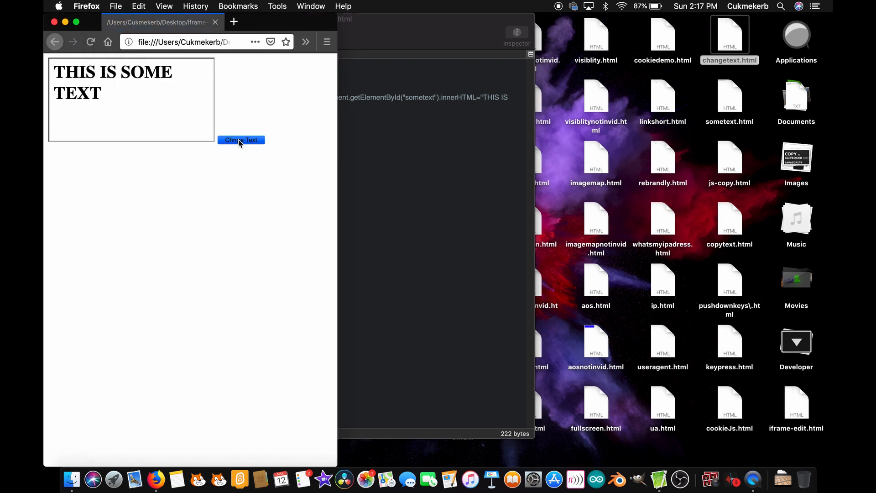
- Use the Chnge Text button so the framed heading reads THIS IS SOME OTHER TEXT
{"action": "left_click", "coordinate": [241, 140]}
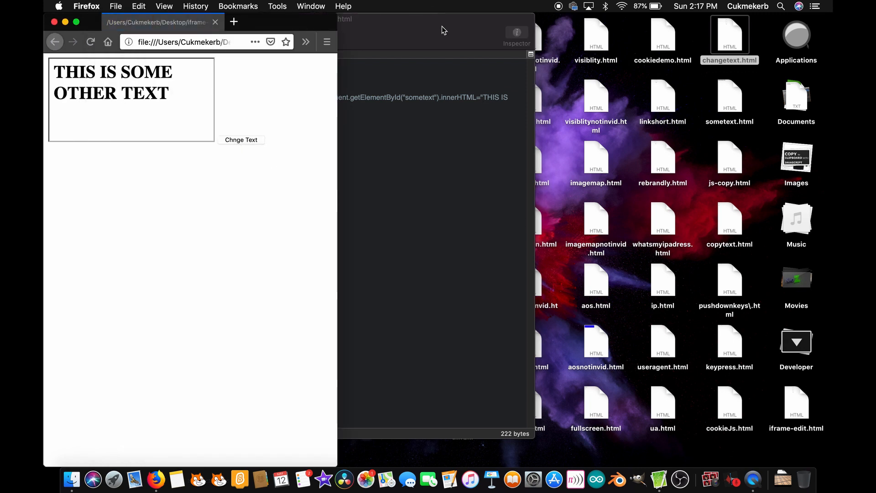